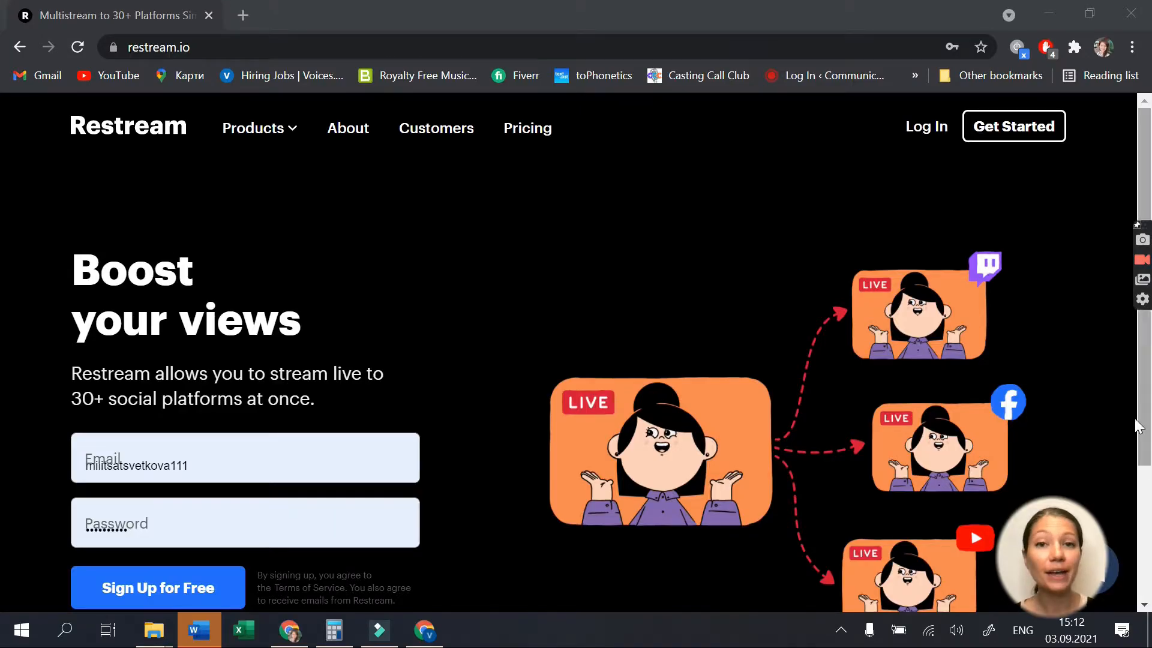
- Reveal the Products list of Studio, Multistreaming, Chat and Analytics from the top navigation
{"action": "left_click", "coordinate": [252, 127]}
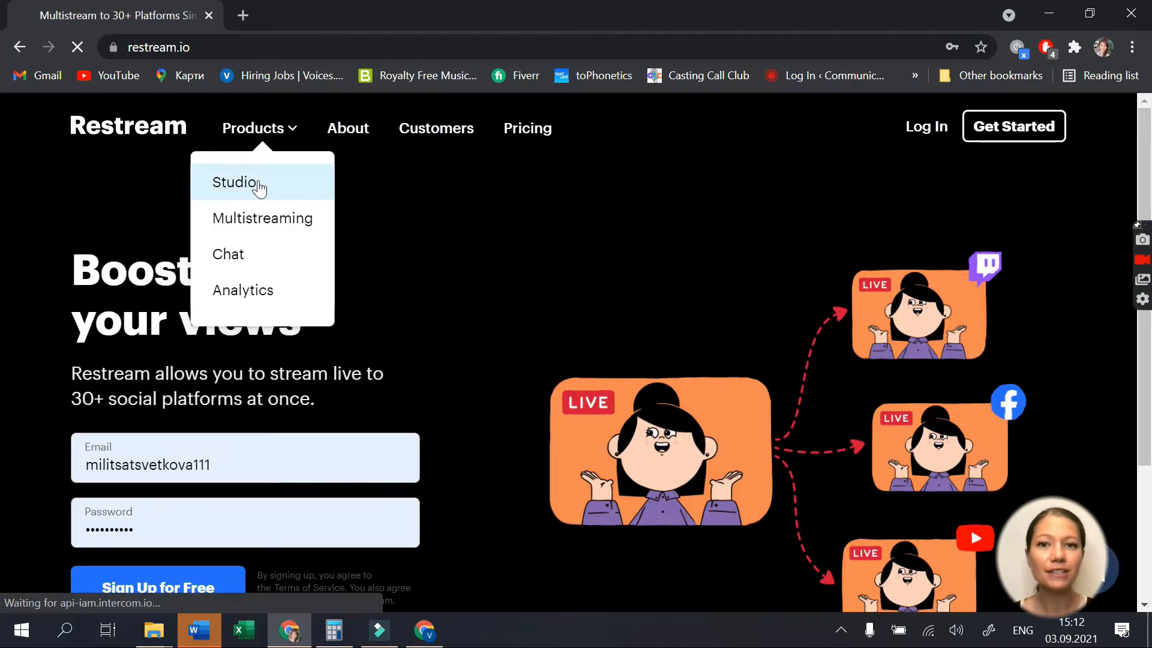
- Browse the Studio page through multistreaming, guest hosting and on-brand live video features
{"action": "left_click", "coordinate": [233, 182]}
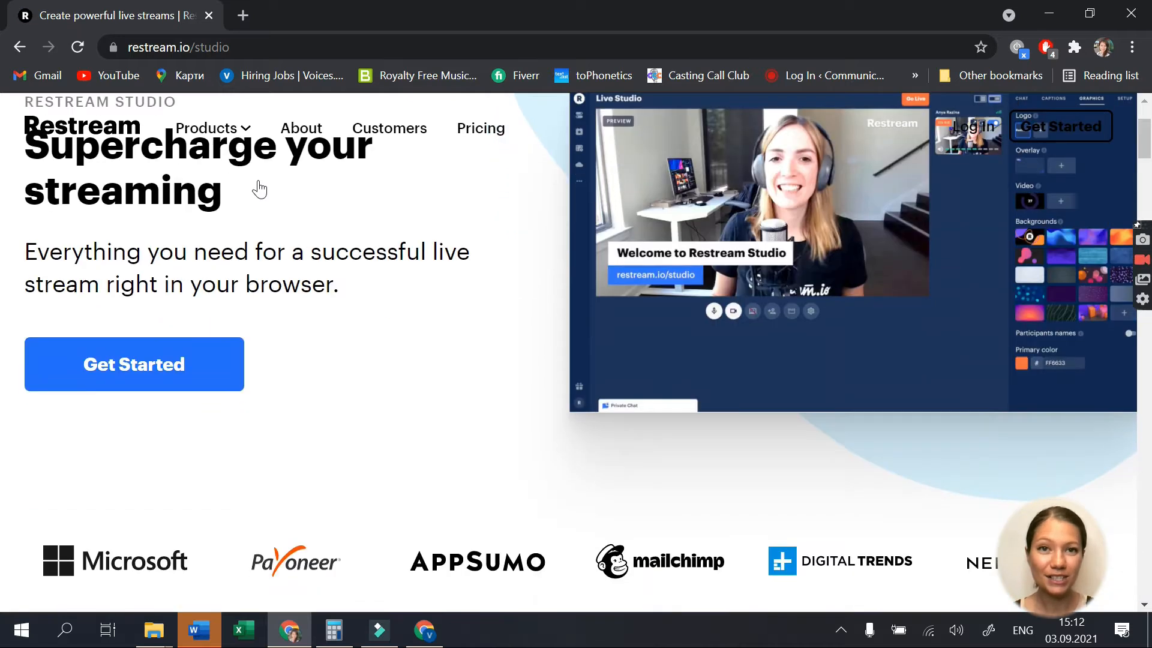
{"action": "scroll", "scroll_direction": "down", "scroll_amount": 3}
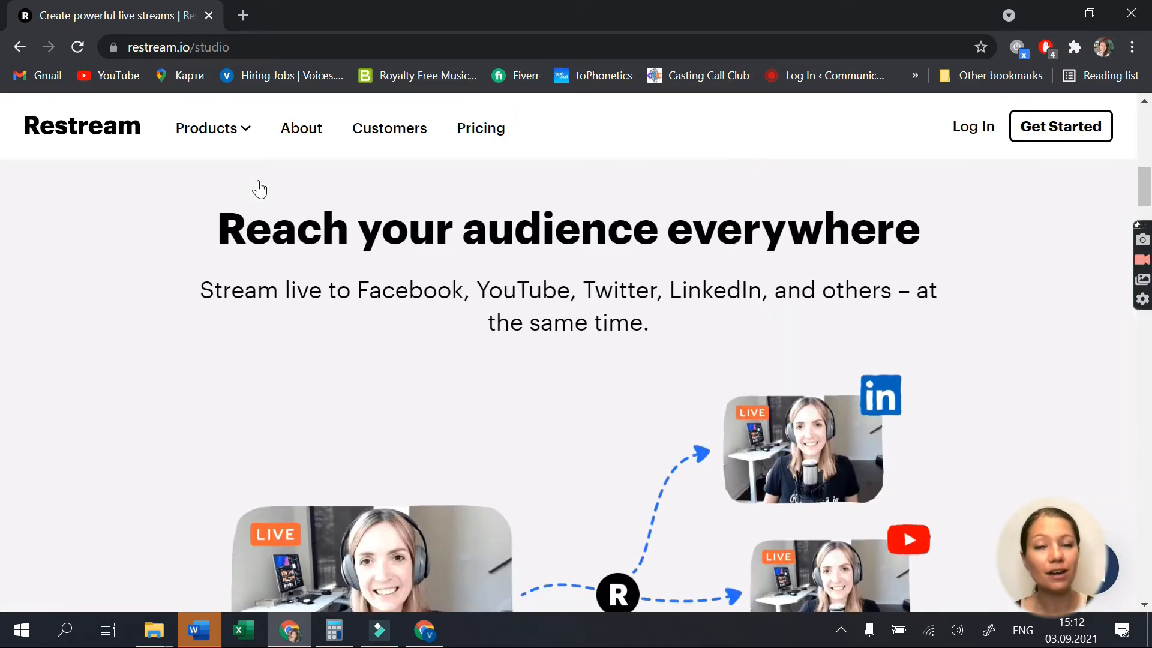
{"action": "scroll", "scroll_direction": "down", "scroll_amount": 3}
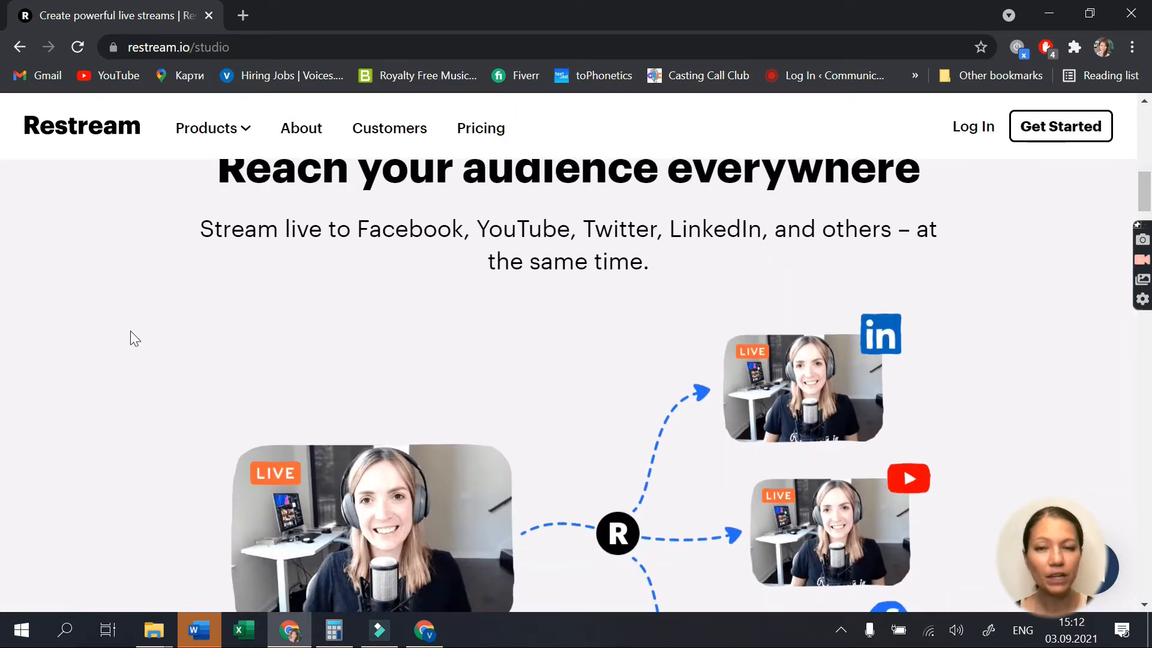
{"action": "scroll", "scroll_direction": "down", "scroll_amount": 3}
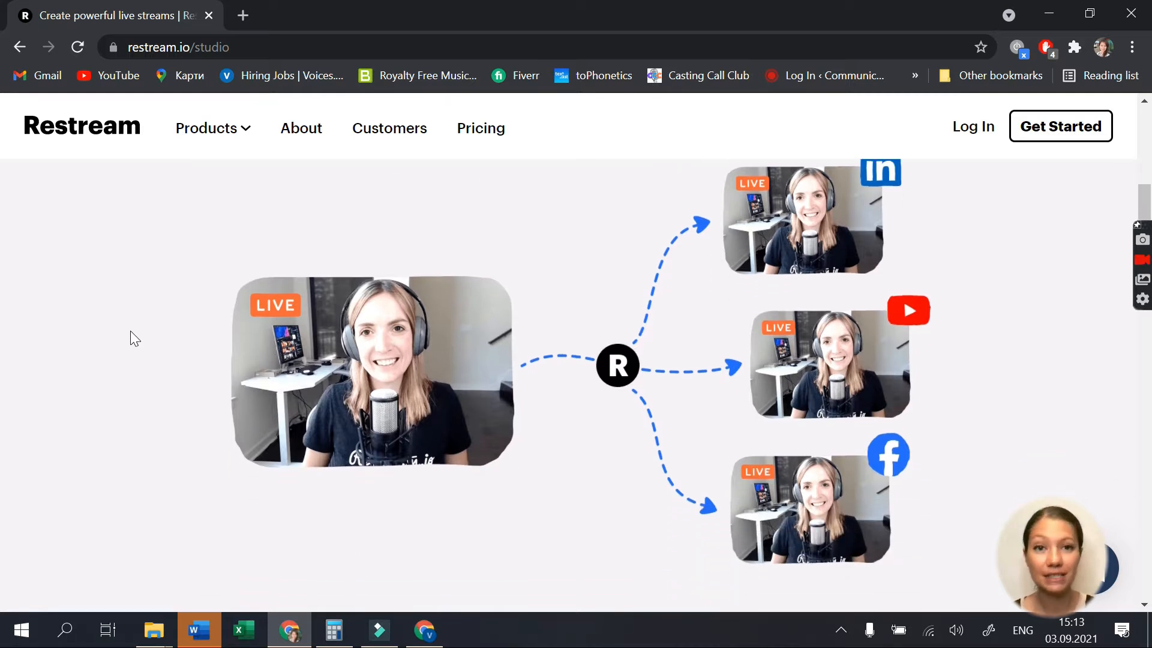
{"action": "scroll", "scroll_direction": "down", "scroll_amount": 3}
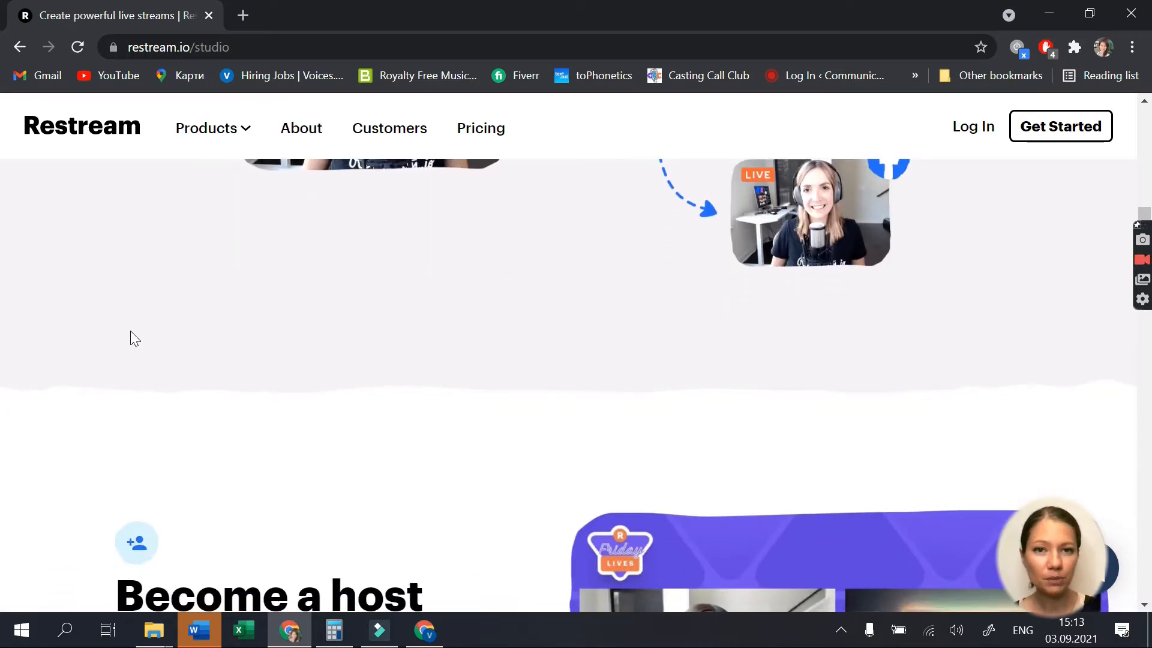
{"action": "scroll", "scroll_direction": "down", "scroll_amount": 3}
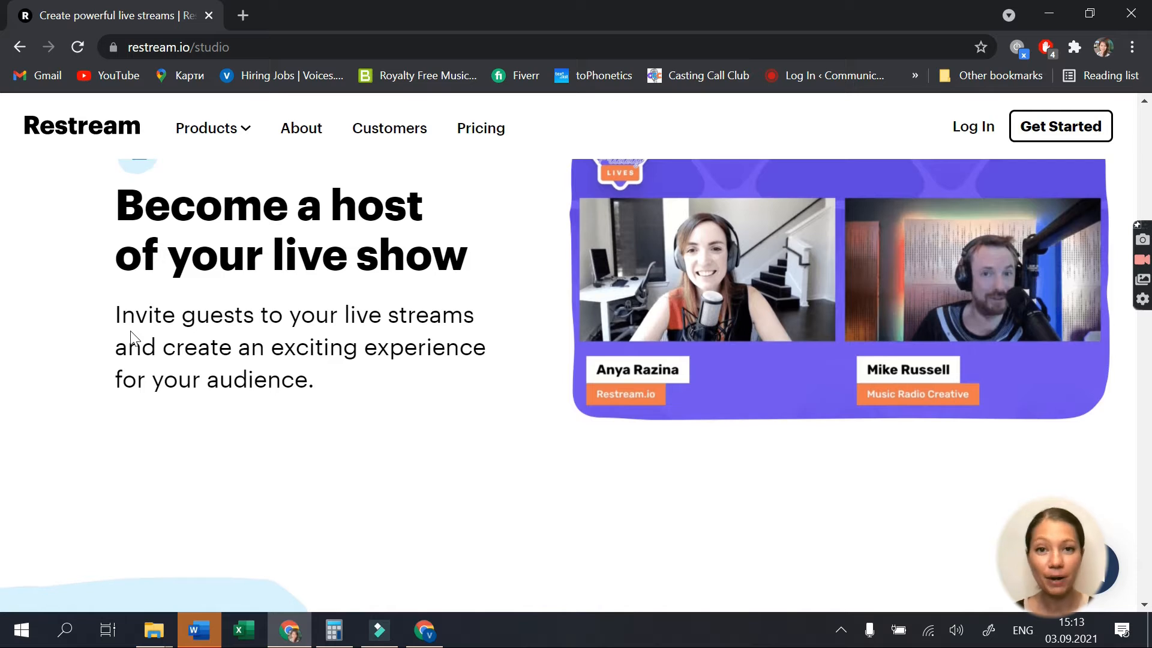
{"action": "scroll", "scroll_direction": "down", "scroll_amount": 3}
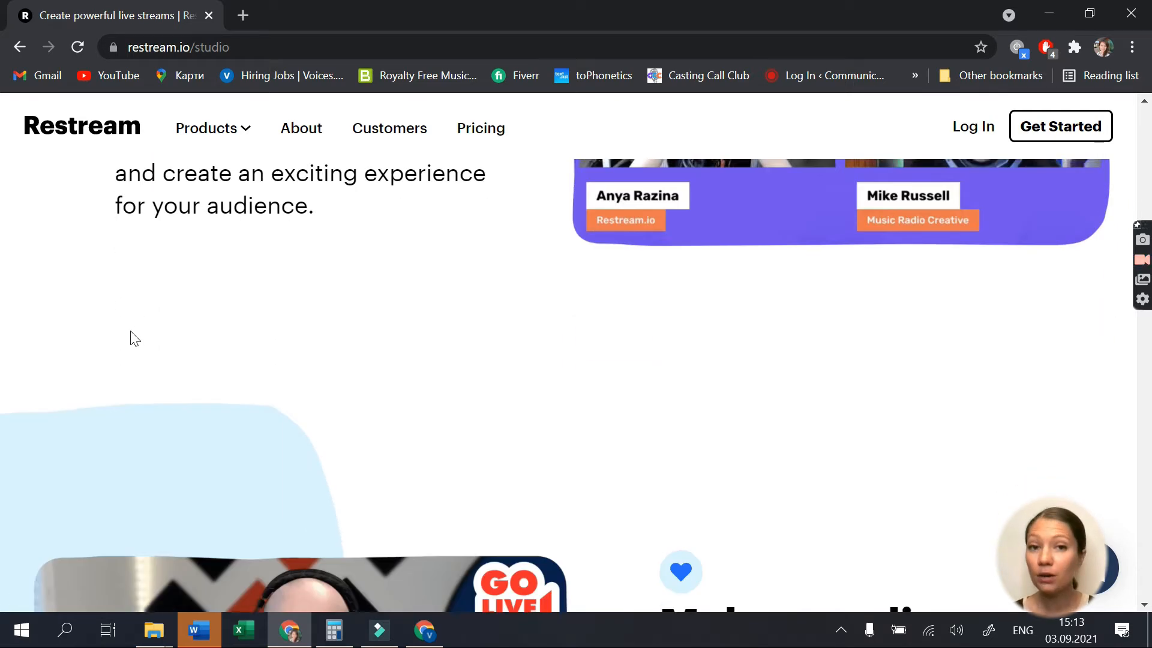
{"action": "scroll", "scroll_direction": "down", "scroll_amount": 3}
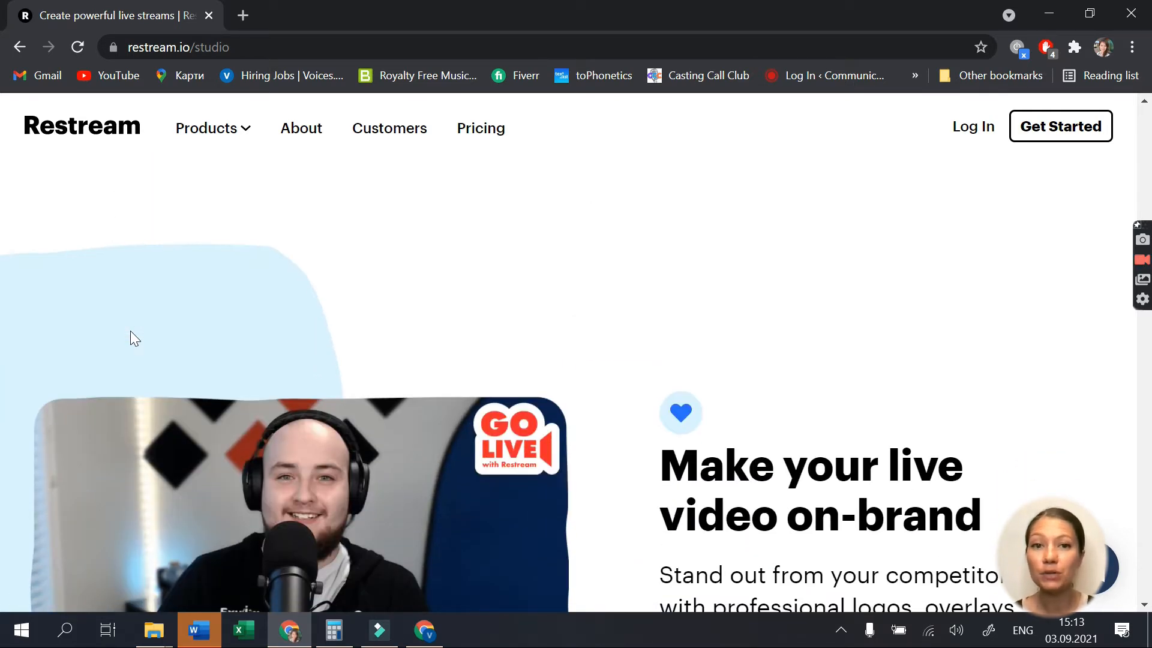
{"action": "scroll", "scroll_direction": "down", "scroll_amount": 3}
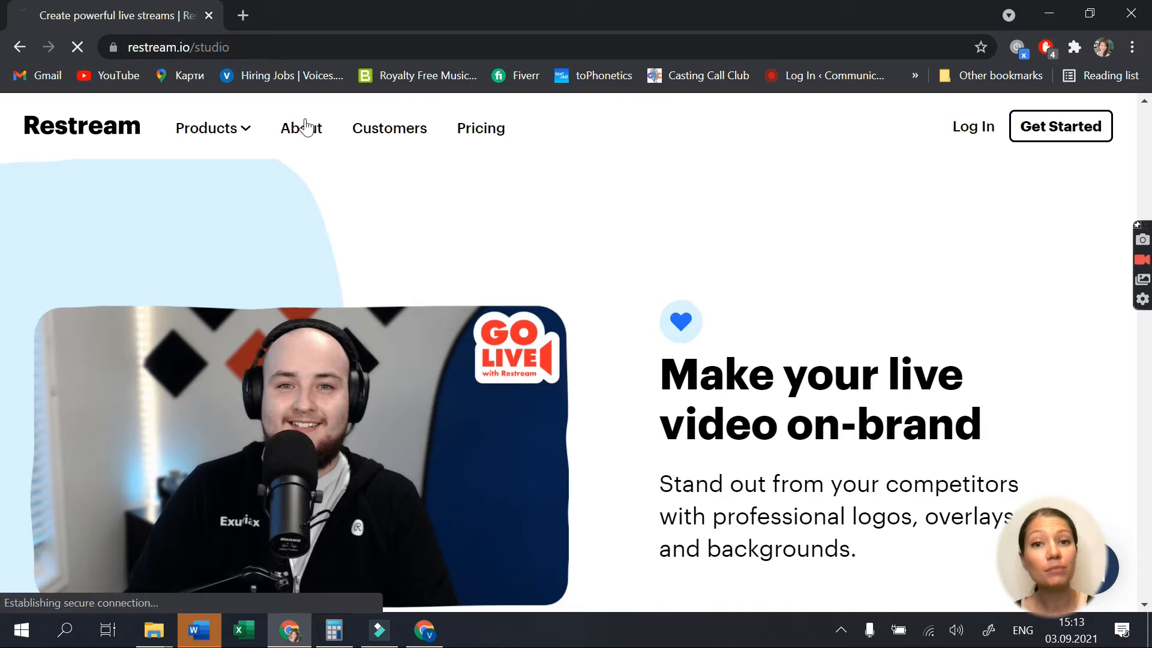
- View the About Us page describing broadcasting to 30+ social networks
{"action": "left_click", "coordinate": [302, 127]}
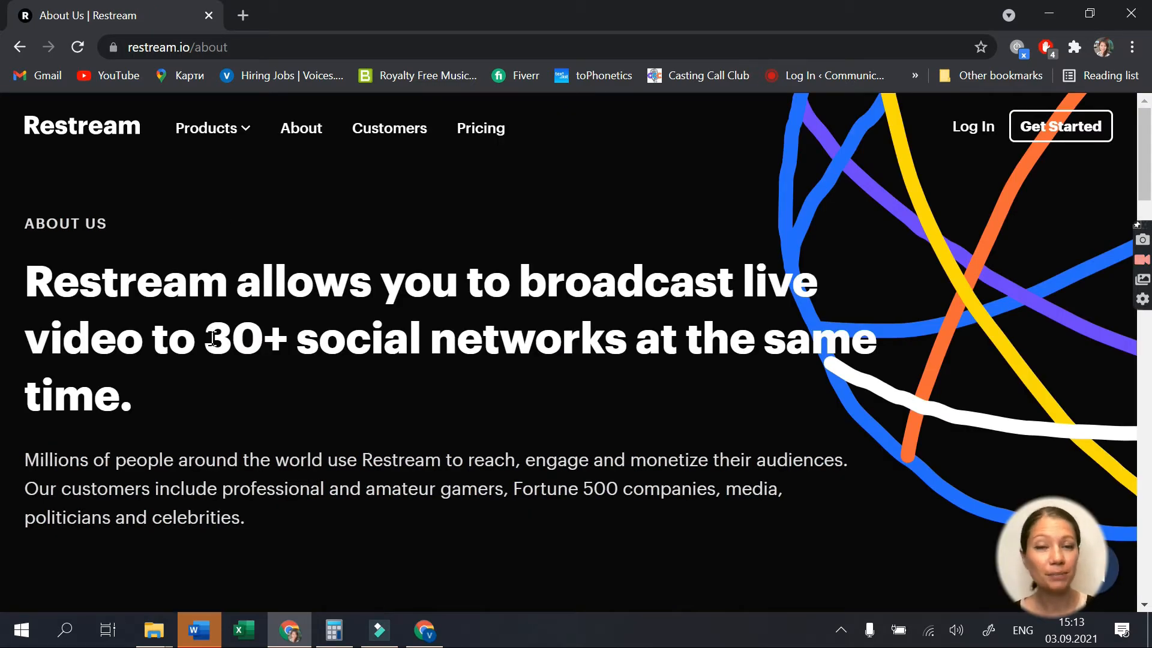
{"action": "left_click_drag", "start_coordinate": [205, 339], "coordinate": [658, 338]}
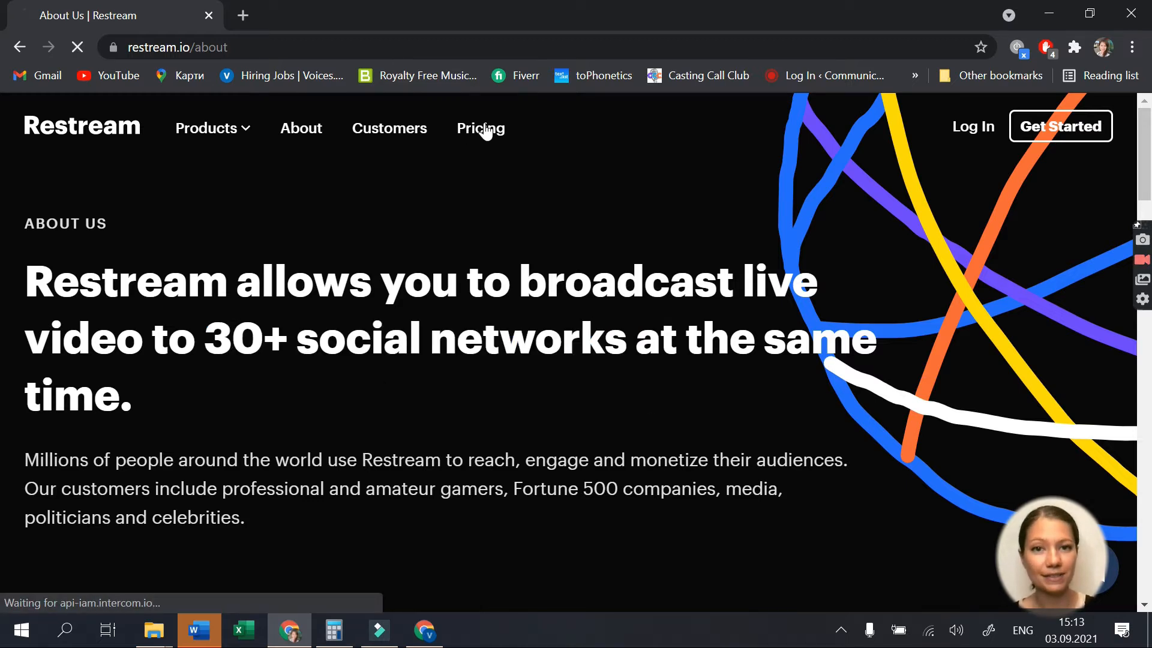
- Review the Free, Standard, Professional, Premium and Business plans and the full feature comparison table
{"action": "left_click", "coordinate": [480, 127]}
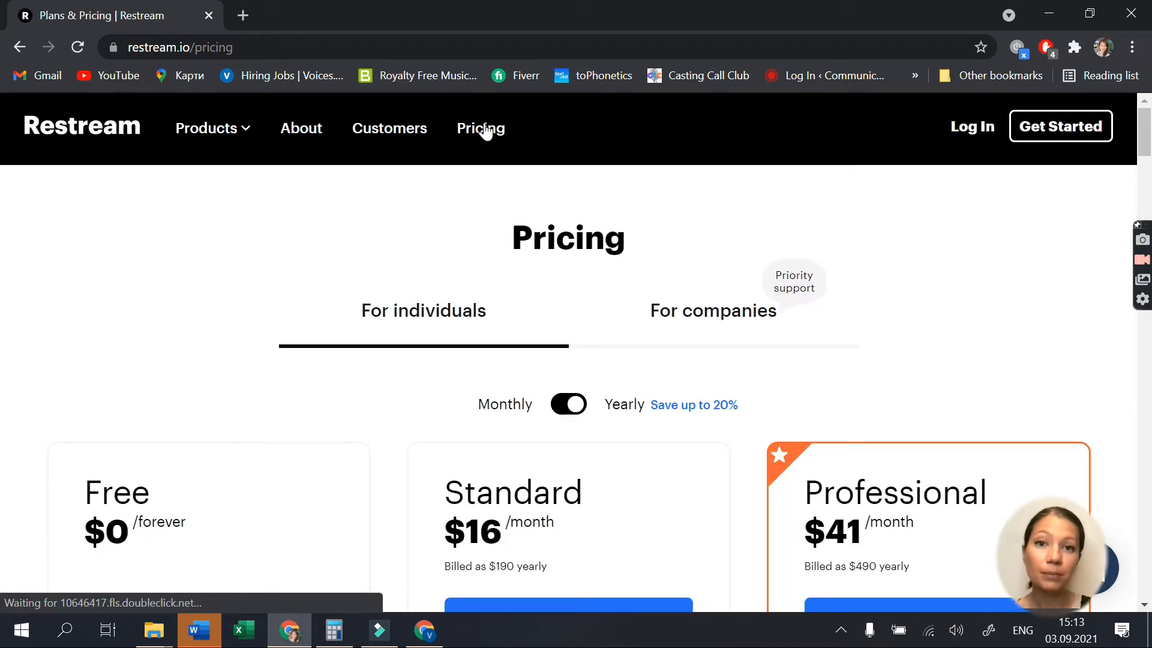
{"action": "scroll", "scroll_direction": "down", "scroll_amount": 3}
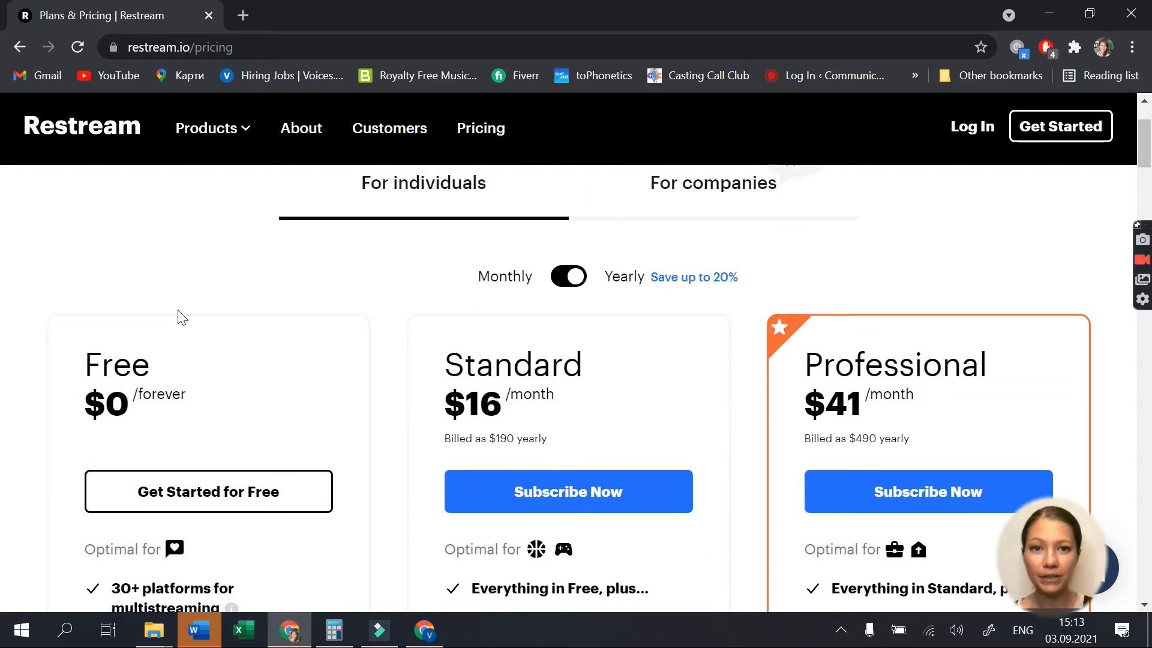
{"action": "scroll", "scroll_direction": "down", "scroll_amount": 3}
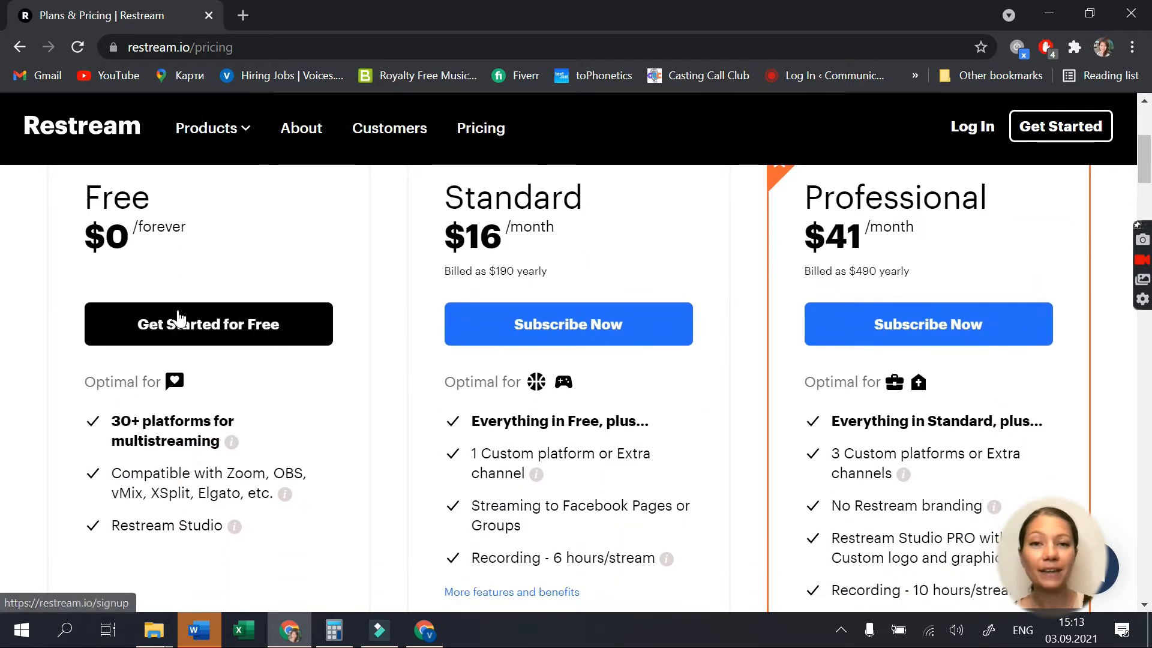
{"action": "mouse_move", "coordinate": [55, 391]}
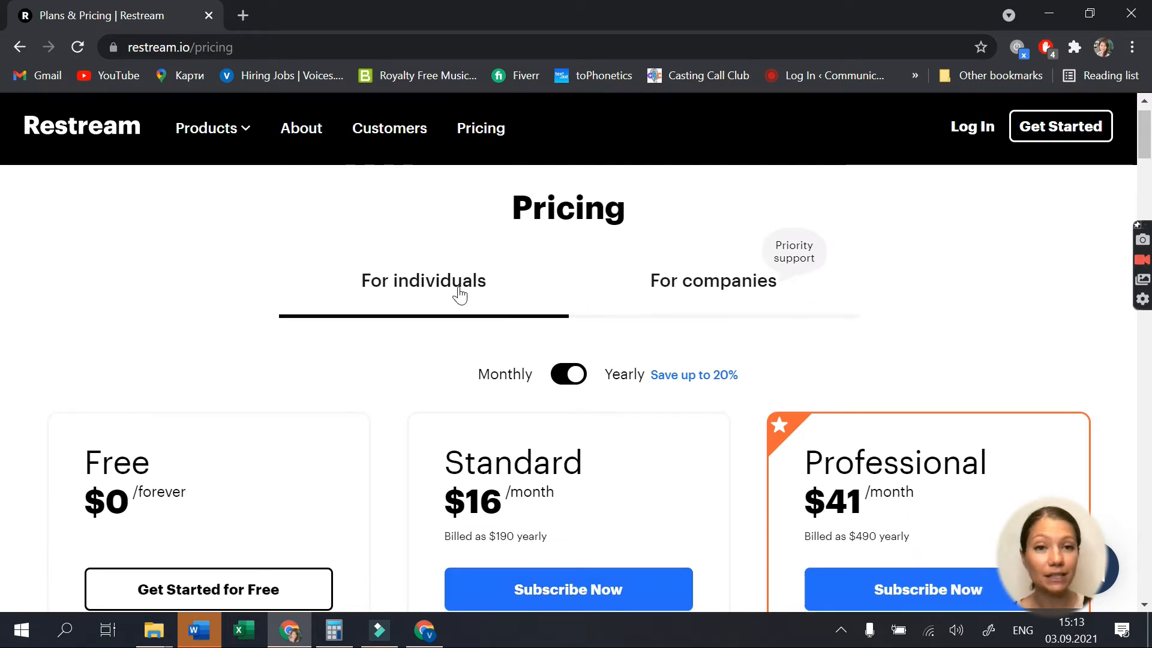
{"action": "mouse_move", "coordinate": [727, 312]}
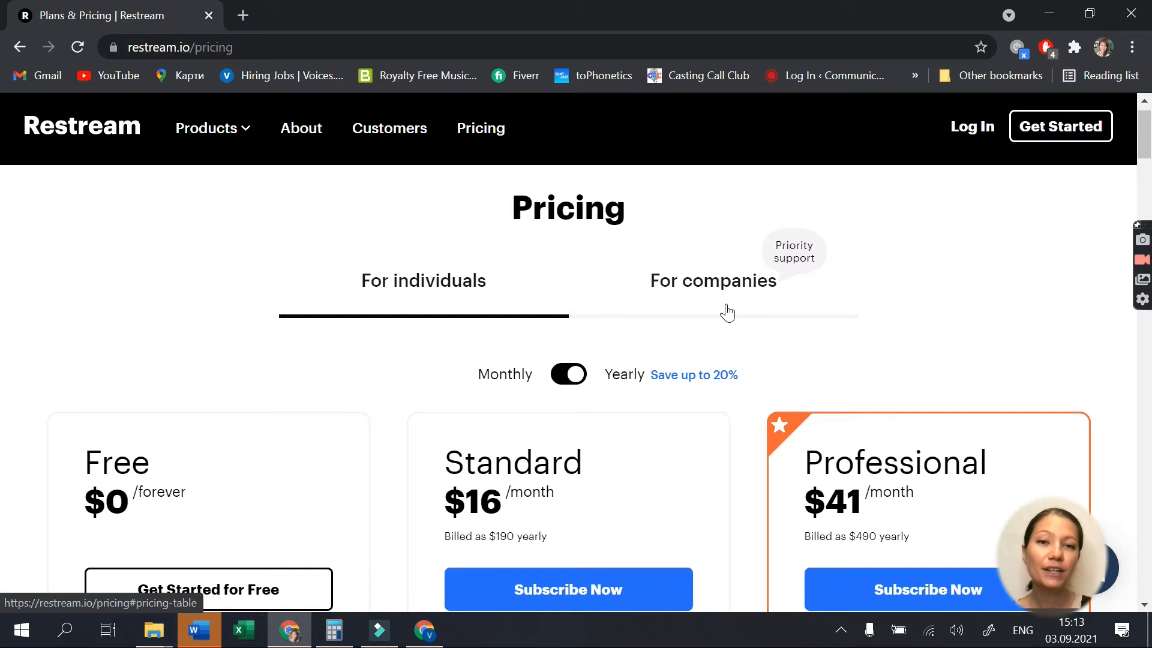
{"action": "scroll", "scroll_direction": "down", "scroll_amount": 3}
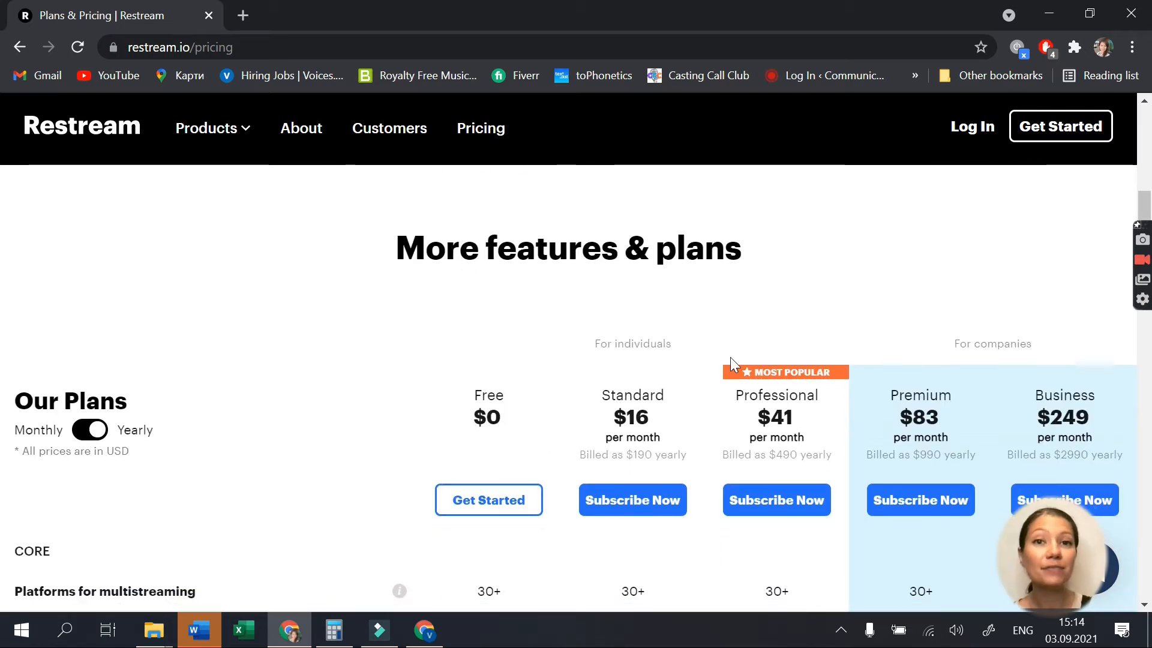
{"action": "scroll", "scroll_direction": "down", "scroll_amount": 3}
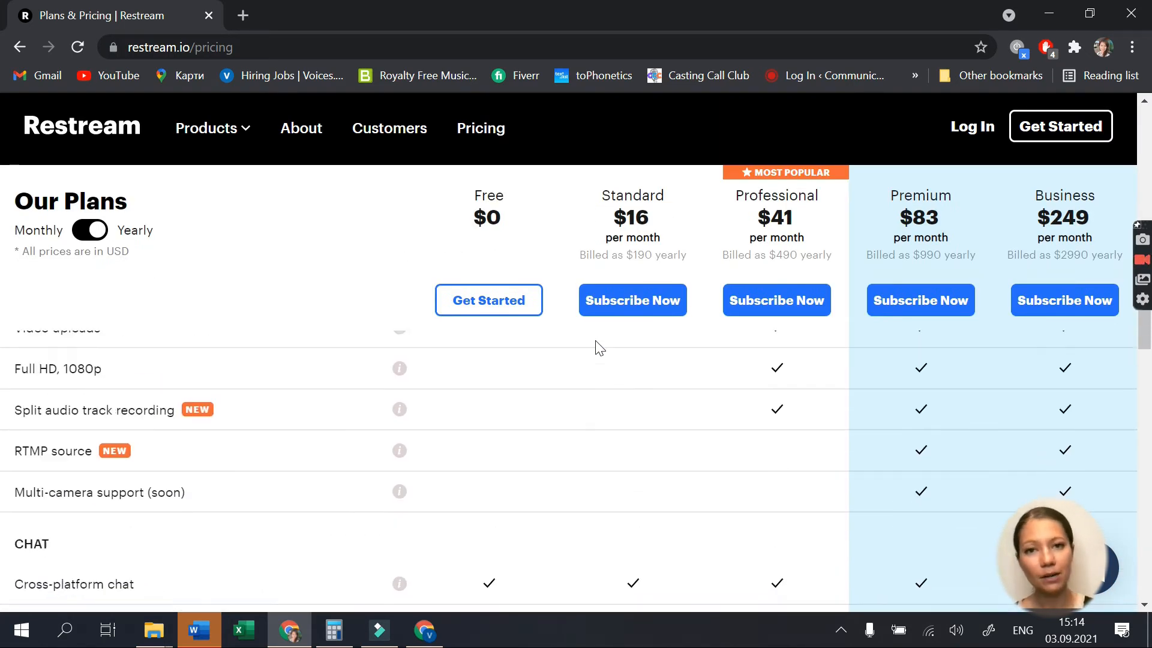
- Sign up for a free account and close the Select your plan popup to reach the dashboard
{"action": "left_click", "coordinate": [489, 300]}
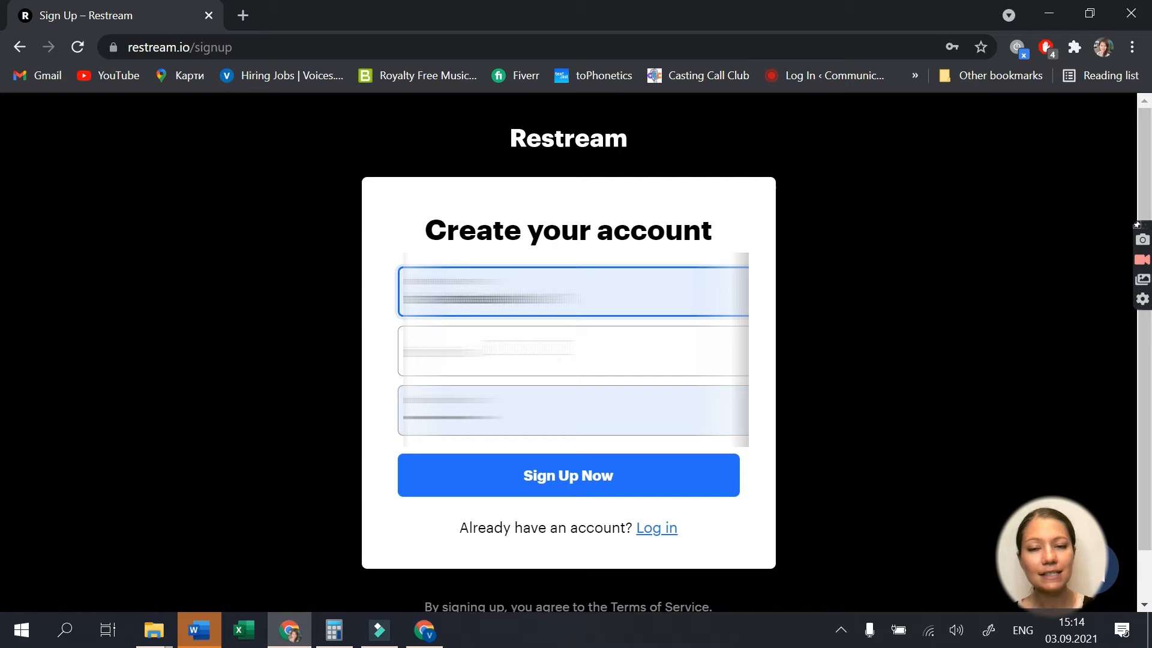
{"action": "left_click", "coordinate": [571, 351]}
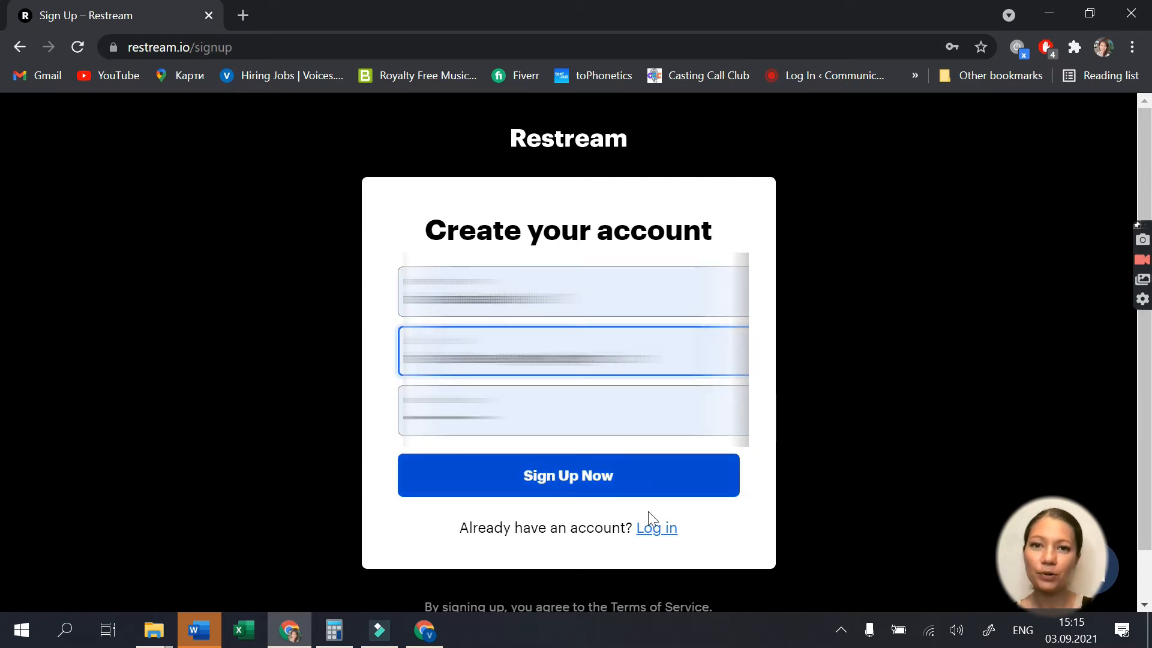
{"action": "left_click", "coordinate": [568, 475]}
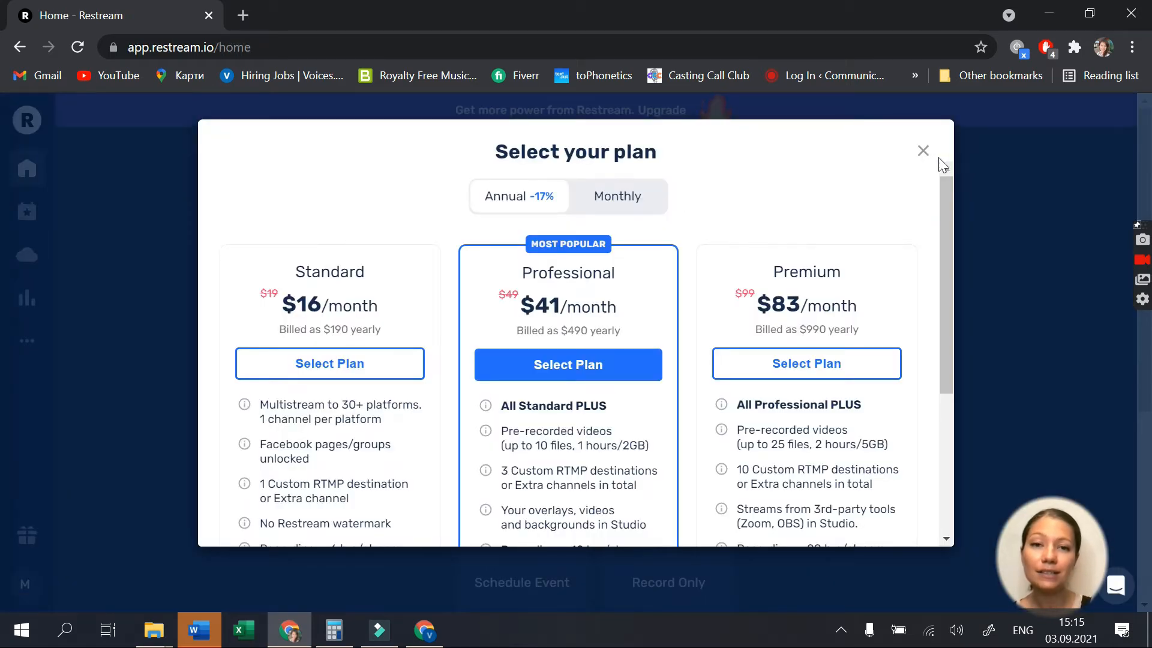
{"action": "left_click", "coordinate": [923, 151]}
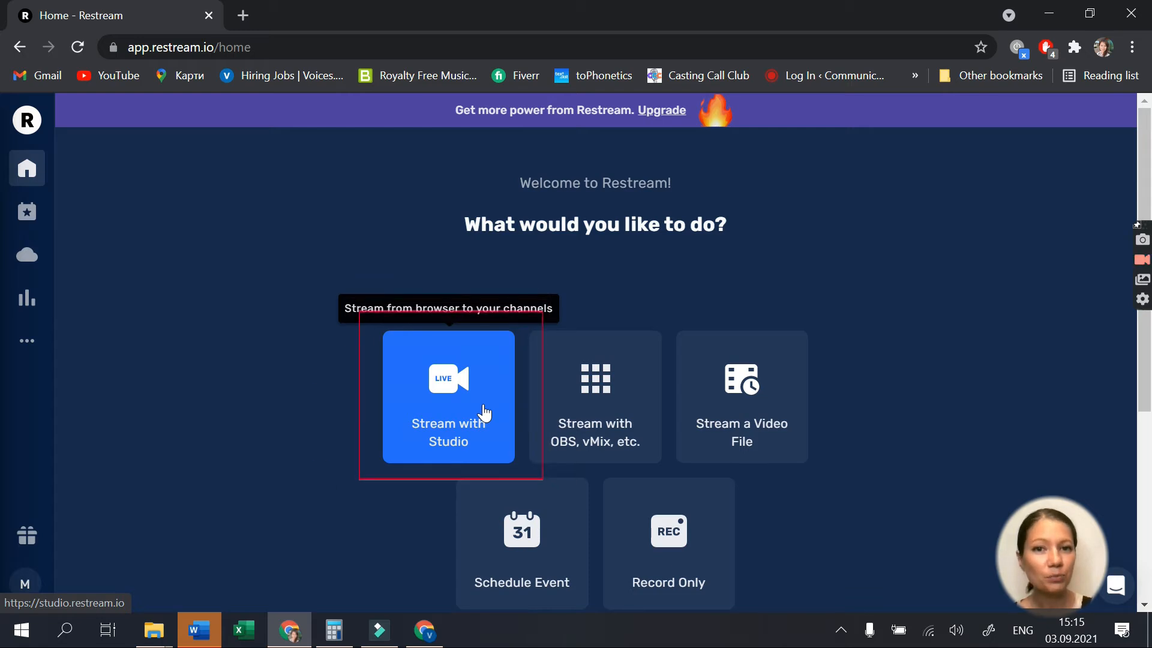
- Enter Studio from the dashboard and show the Facebook, YouTube and Twitch destination options
{"action": "left_click", "coordinate": [482, 411]}
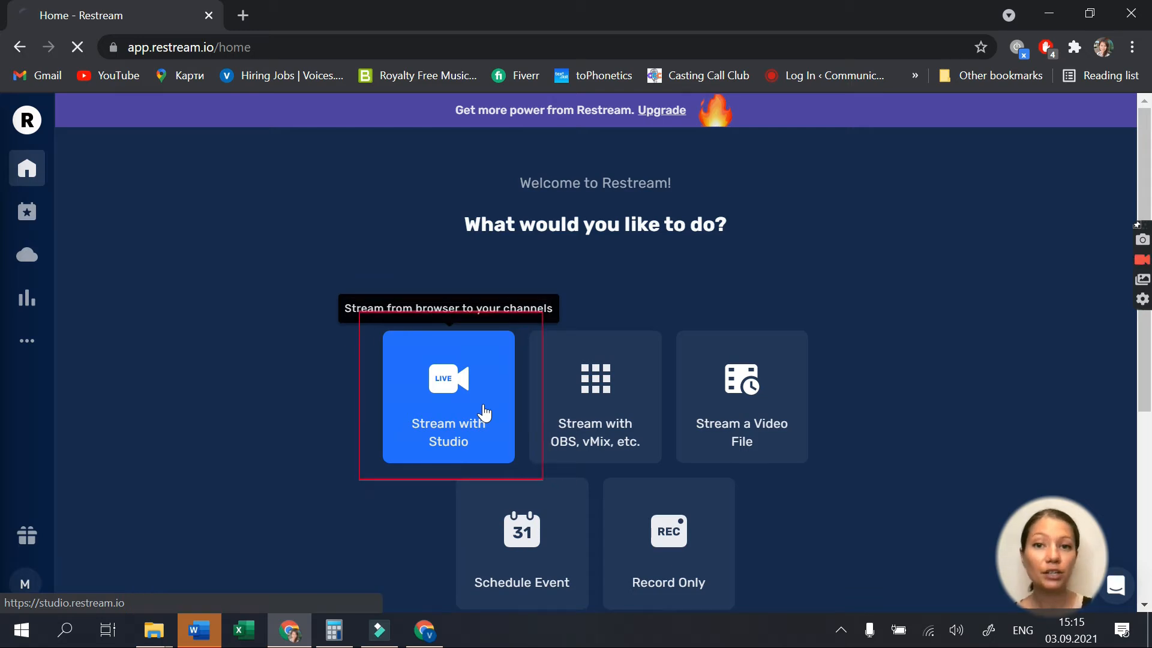
{"action": "left_click", "coordinate": [448, 408]}
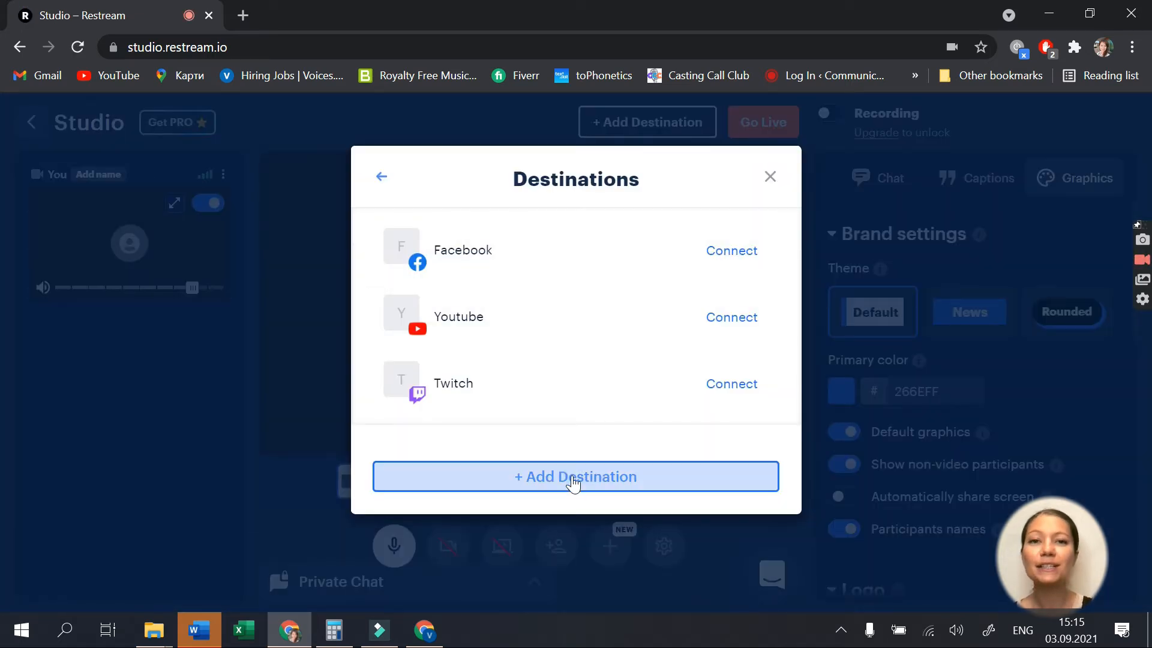
- Scroll the Platforms catalogue down to Custom RTMP, Wowza and Akamai
{"action": "left_click", "coordinate": [576, 476]}
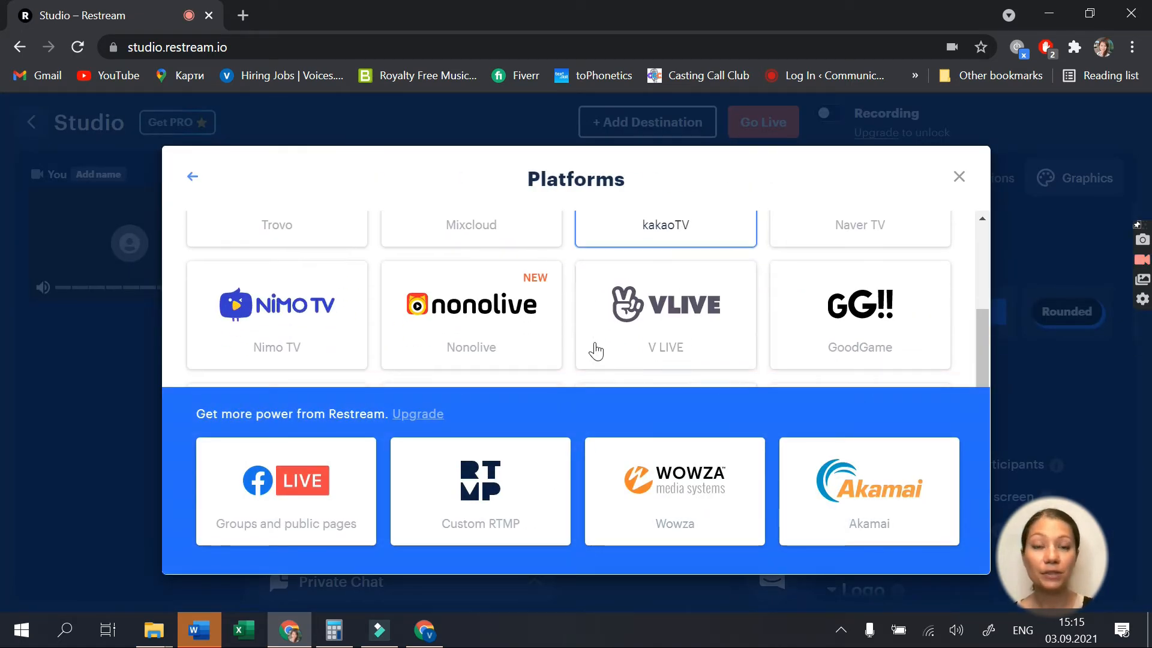
{"action": "scroll", "scroll_direction": "down", "scroll_amount": 3}
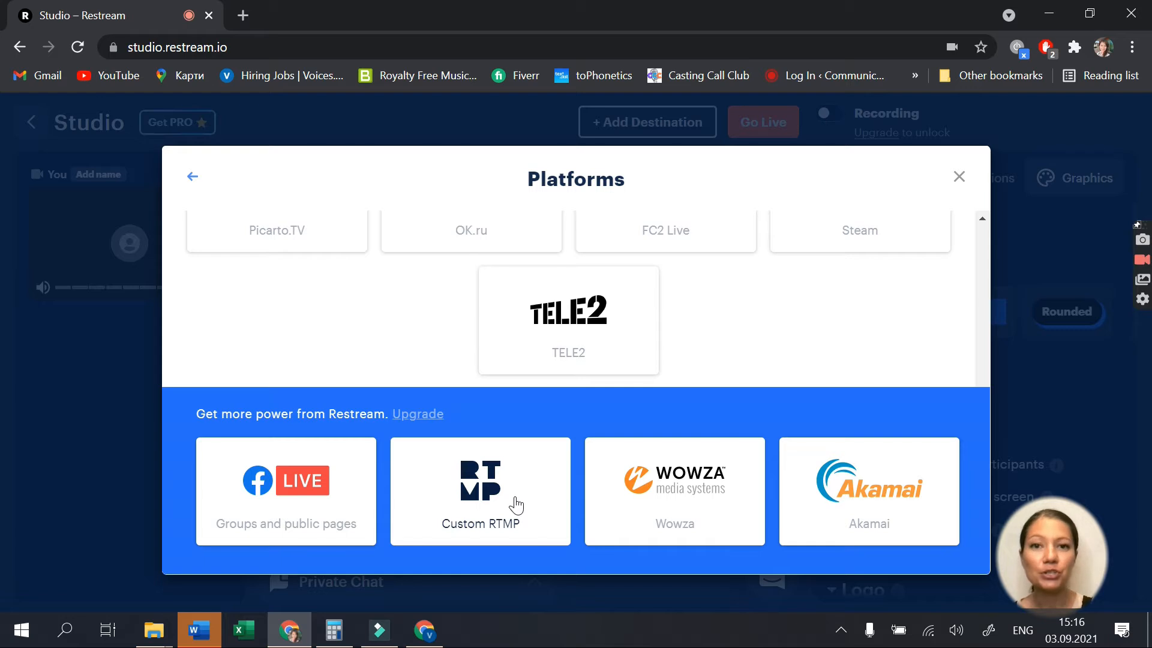
- Apply the summer surfboard overlay from Graphics, glance at backgrounds, and return to the dashboard
{"action": "left_click", "coordinate": [959, 177]}
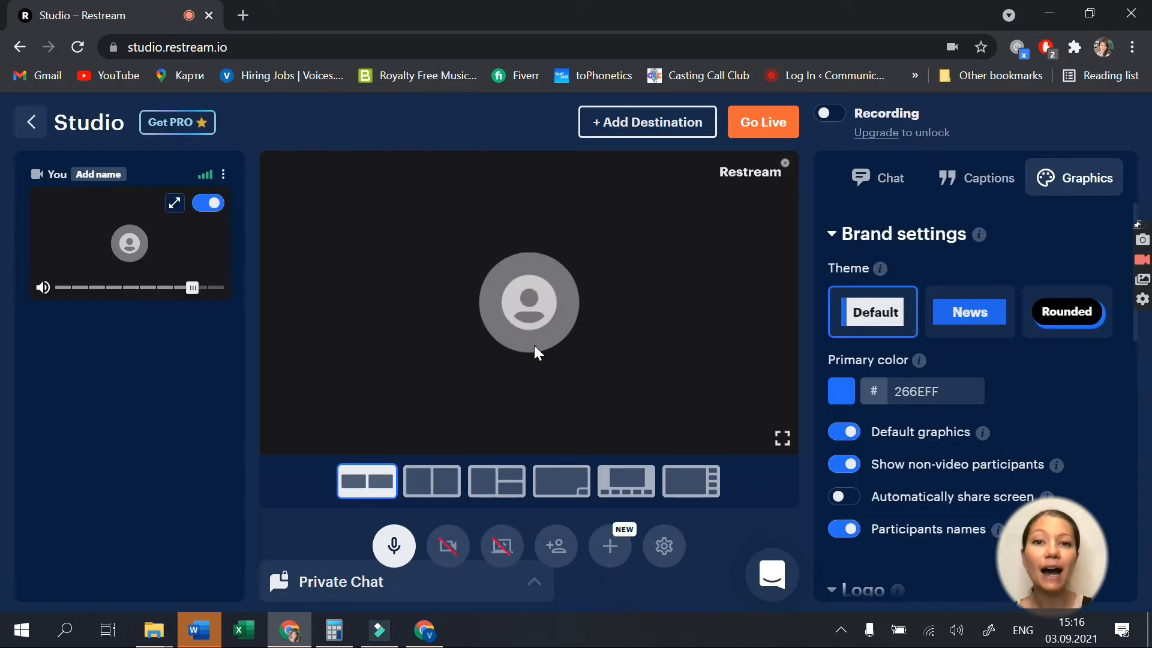
{"action": "left_click", "coordinate": [1066, 293]}
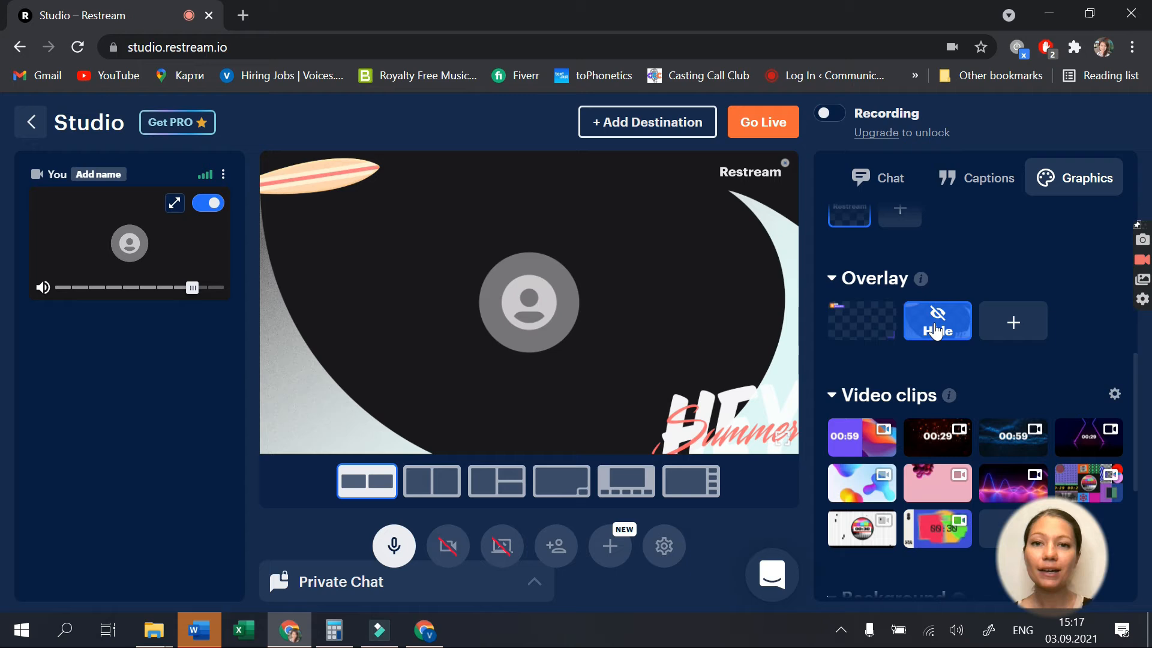
{"action": "scroll", "scroll_direction": "down", "scroll_amount": 3}
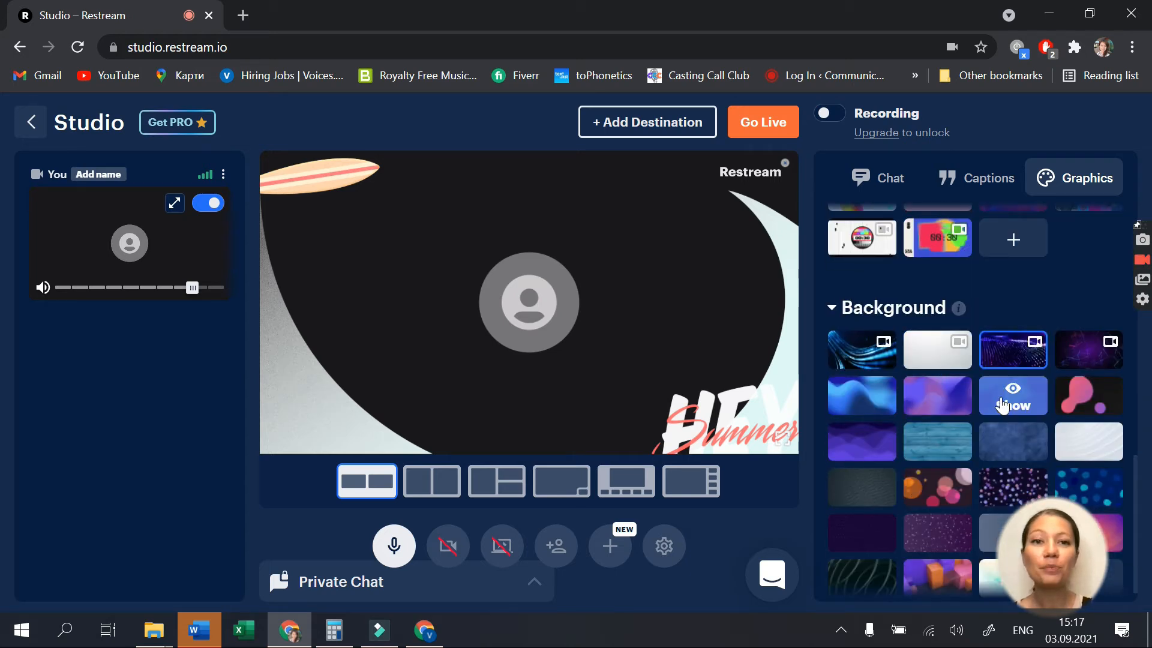
{"action": "mouse_move", "coordinate": [775, 130]}
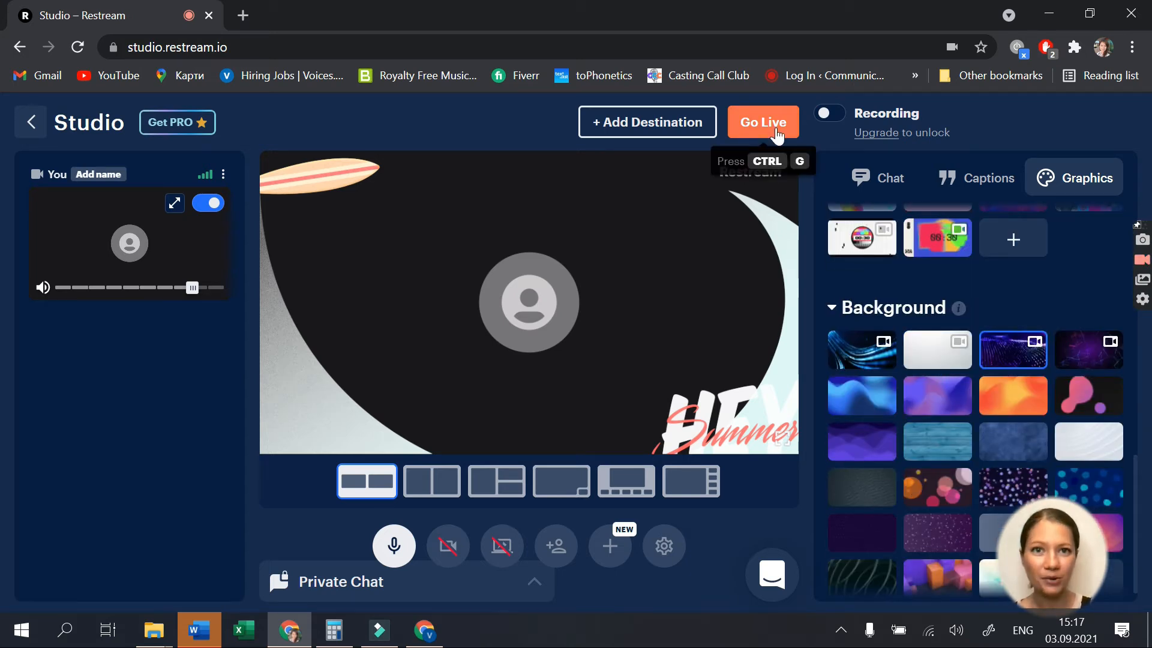
{"action": "left_click", "coordinate": [30, 122]}
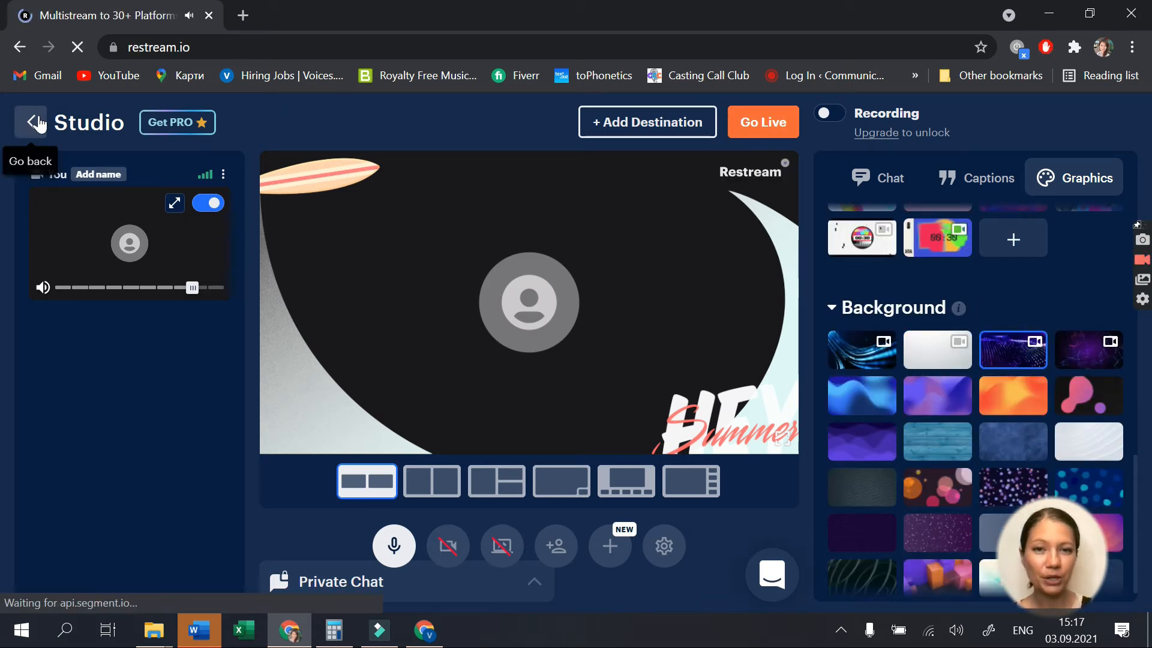
- Choose streaming with OBS/vMix software and view the RTMP server URL and stream key
{"action": "left_click", "coordinate": [30, 122]}
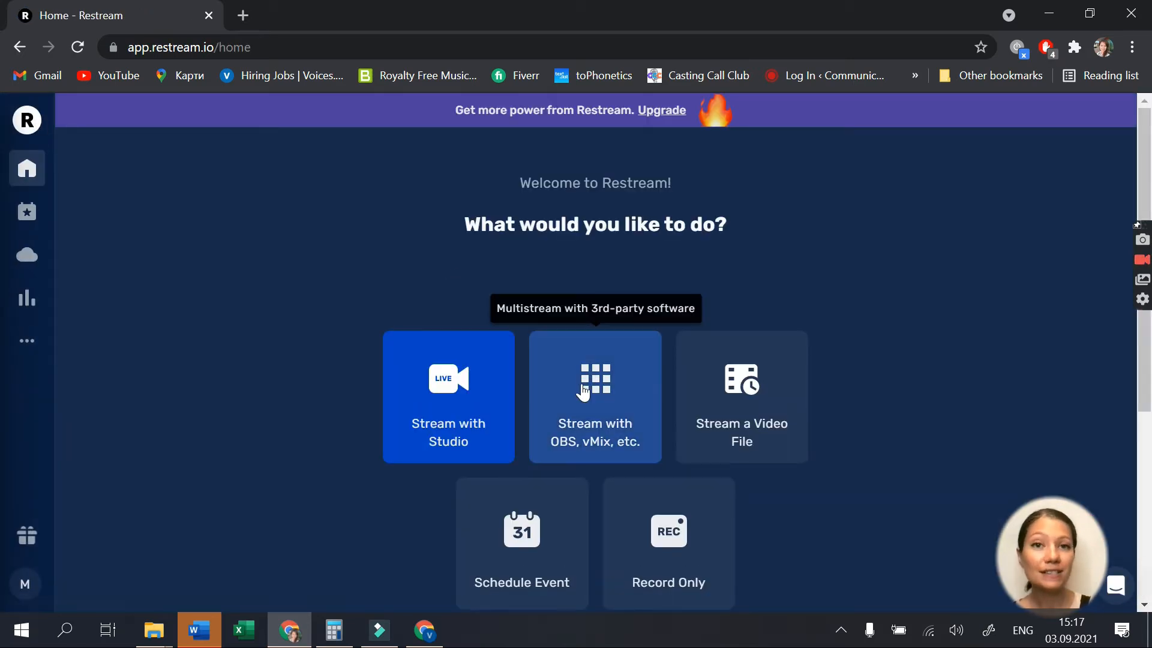
{"action": "left_click", "coordinate": [595, 396]}
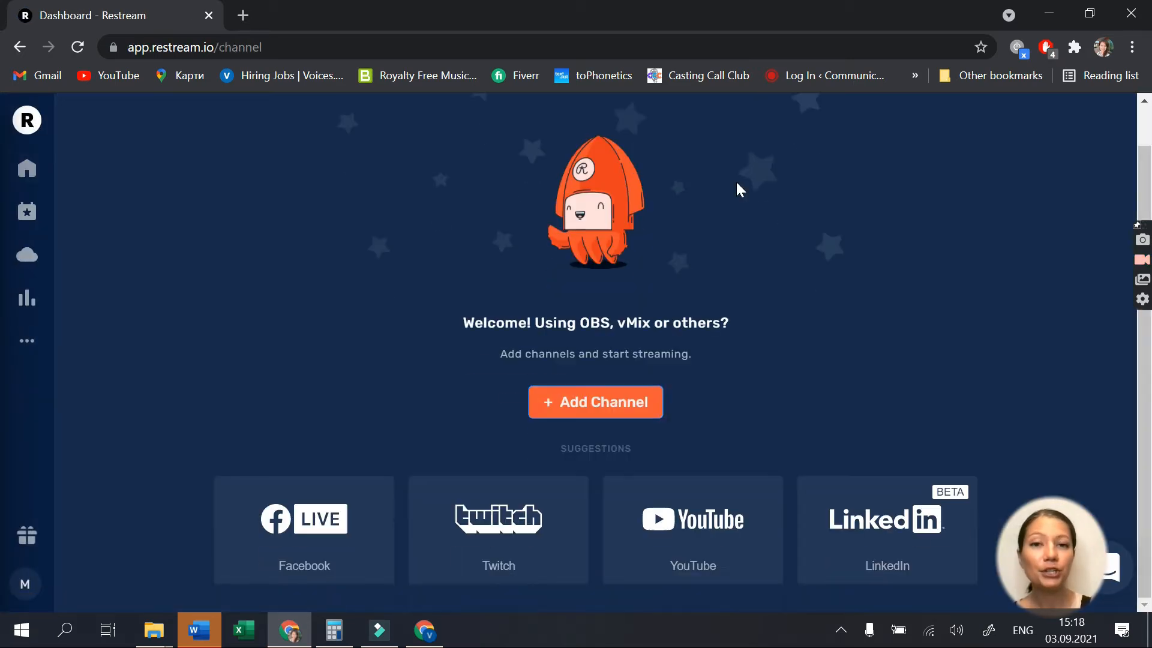
{"action": "left_click", "coordinate": [303, 530]}
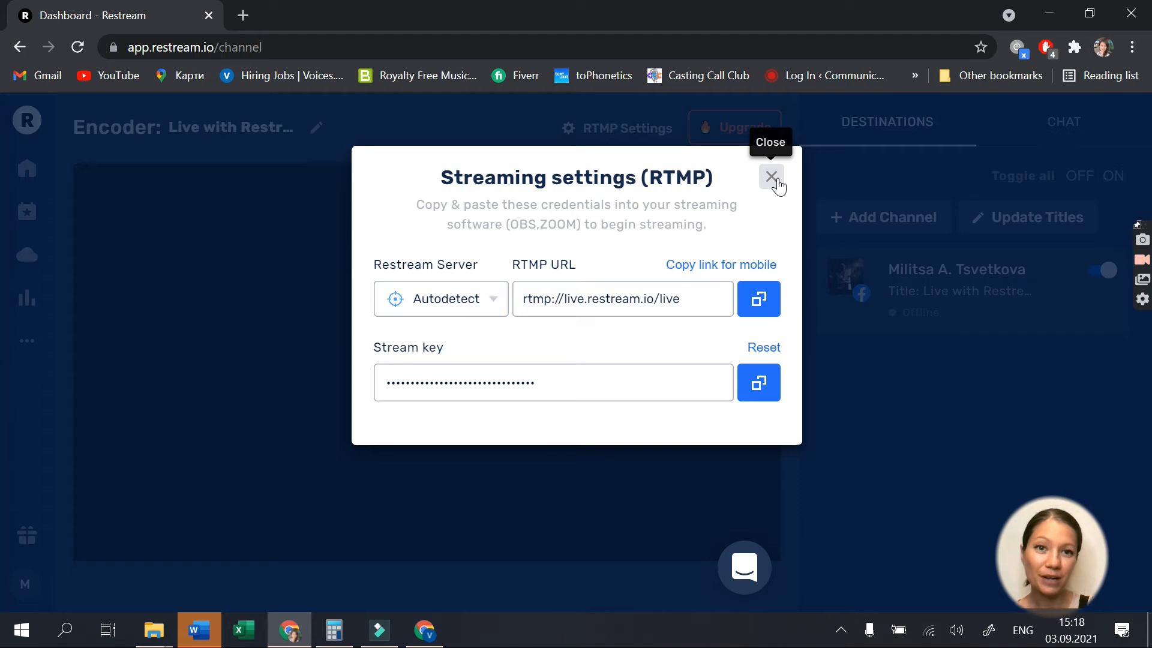
{"action": "left_click", "coordinate": [770, 177]}
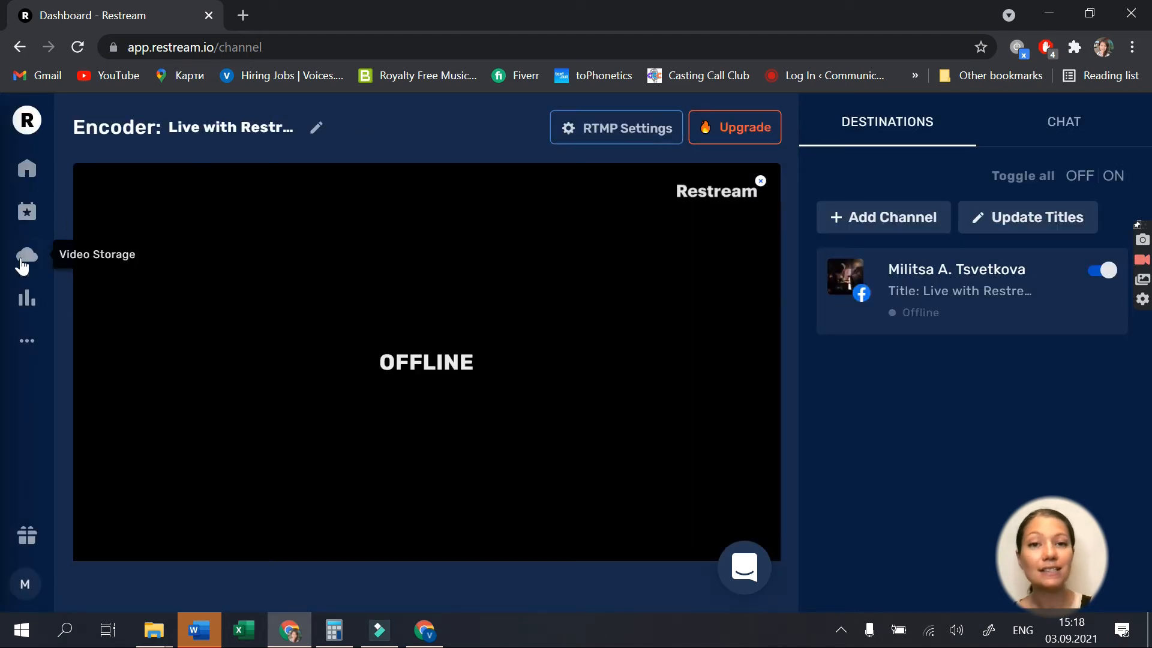
- Check All sessions, Average duration, Streamed time and Watched minutes analytics, all empty
{"action": "left_click", "coordinate": [27, 299]}
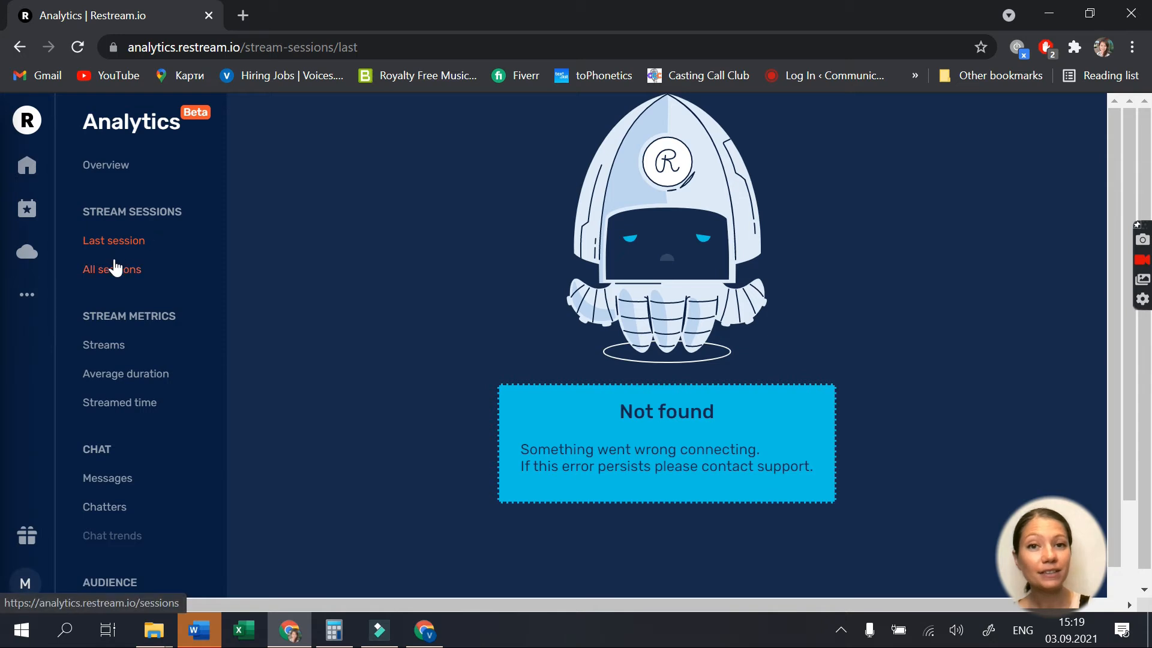
{"action": "left_click", "coordinate": [112, 269]}
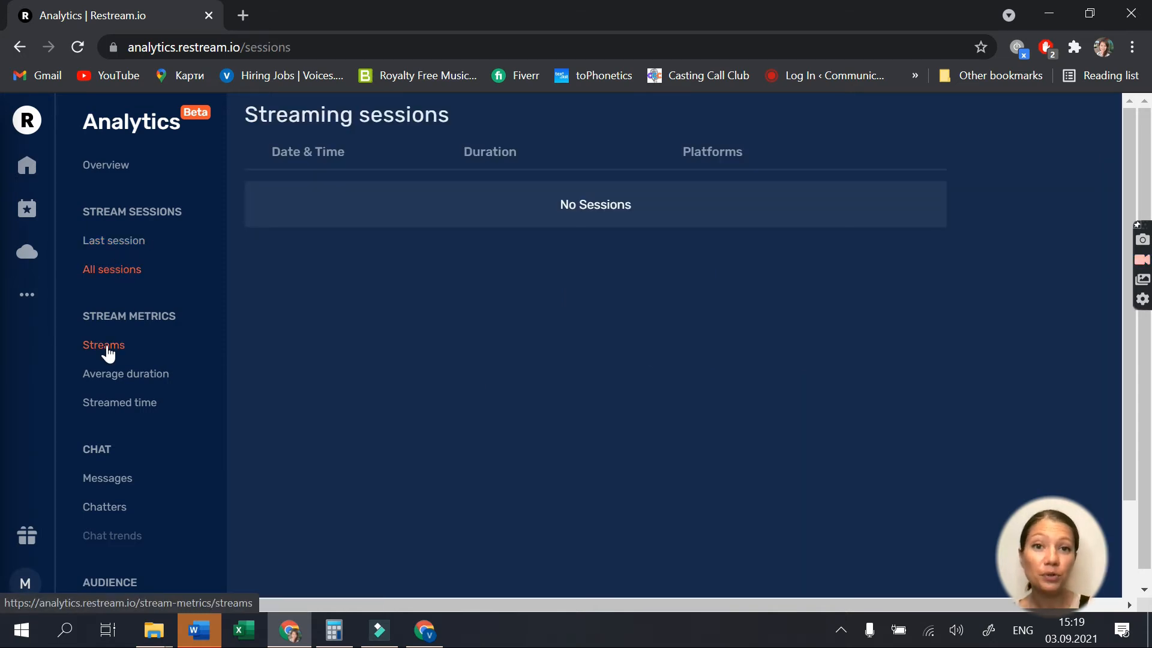
{"action": "left_click", "coordinate": [125, 374]}
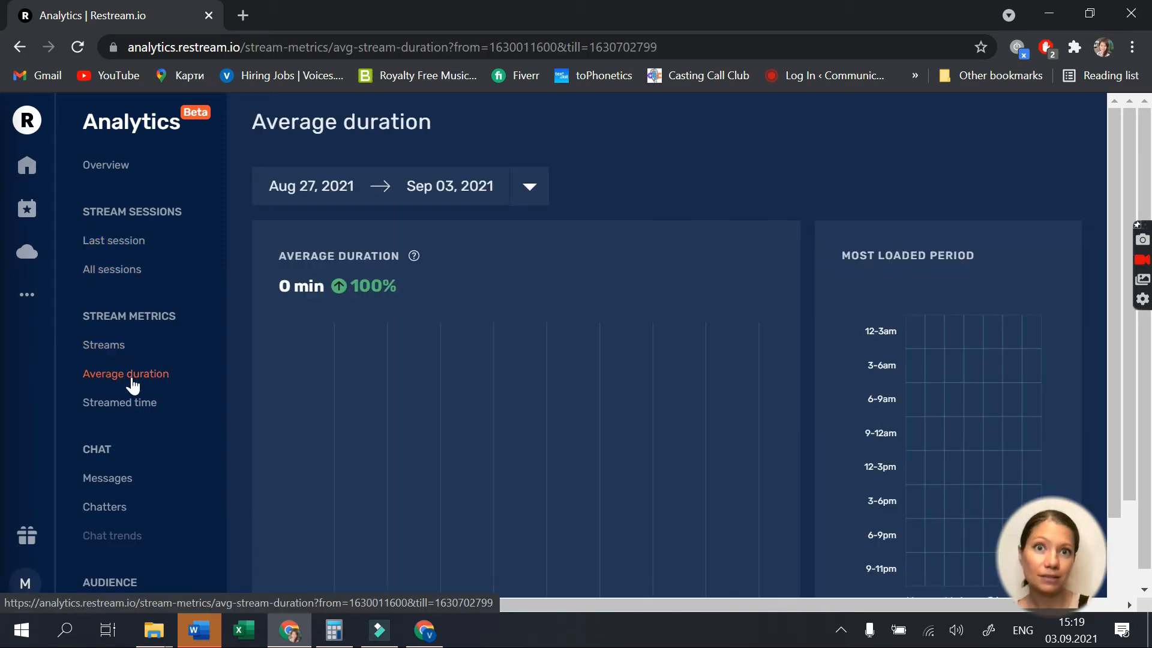
{"action": "left_click", "coordinate": [120, 402]}
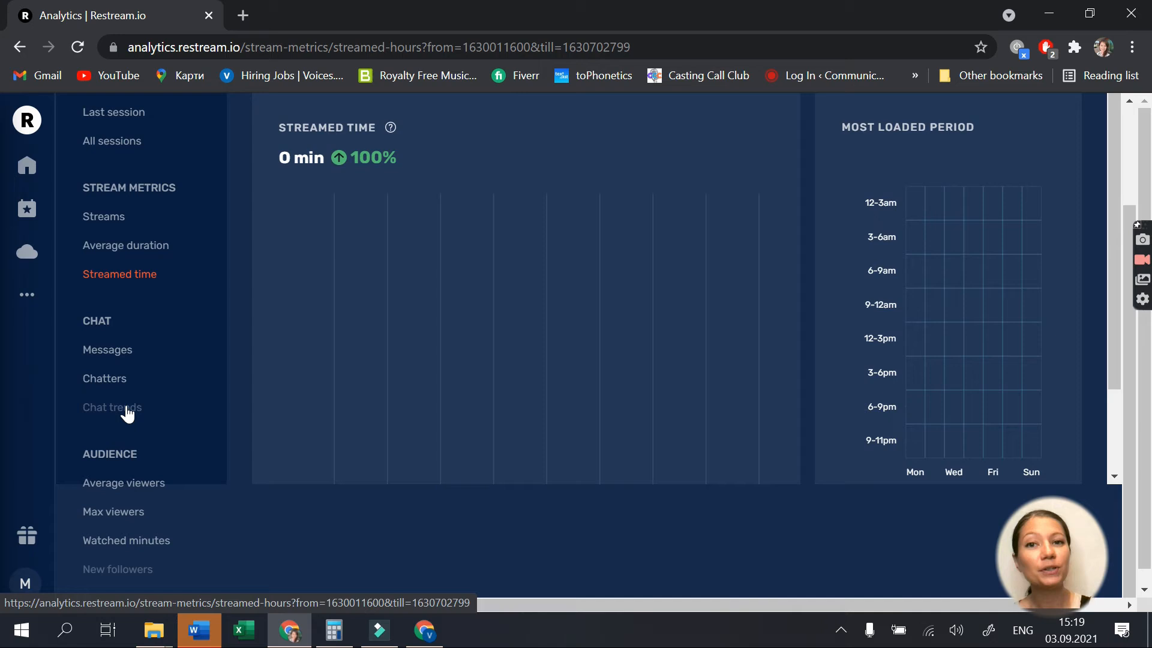
{"action": "left_click", "coordinate": [124, 482]}
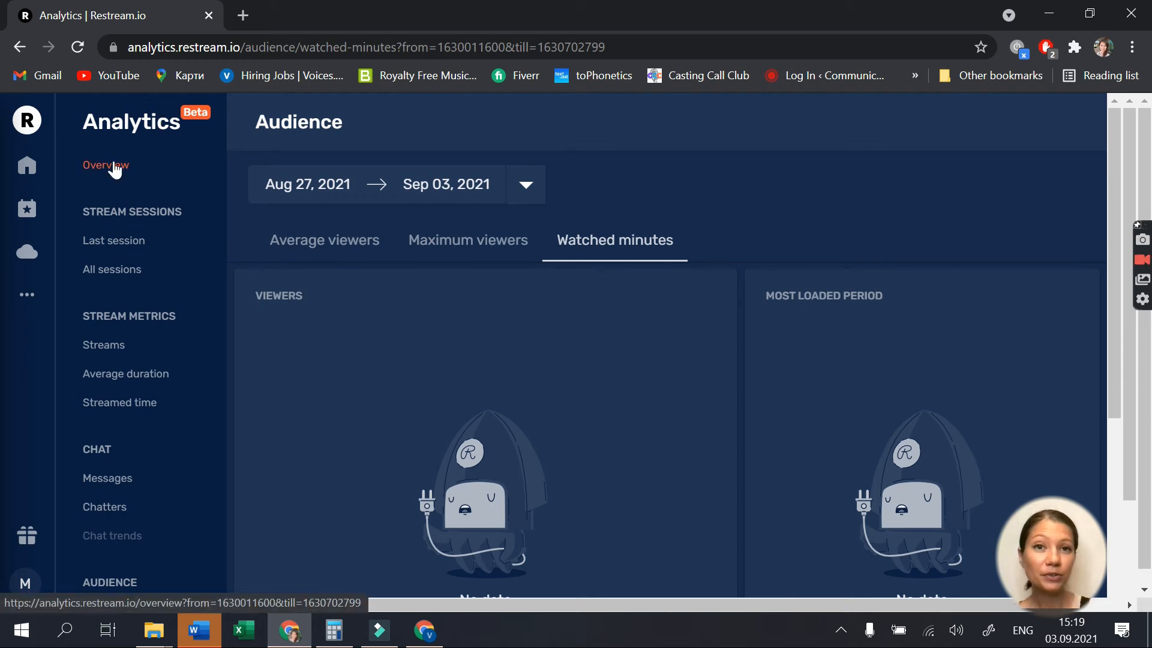
{"action": "scroll", "scroll_direction": "down", "scroll_amount": 3}
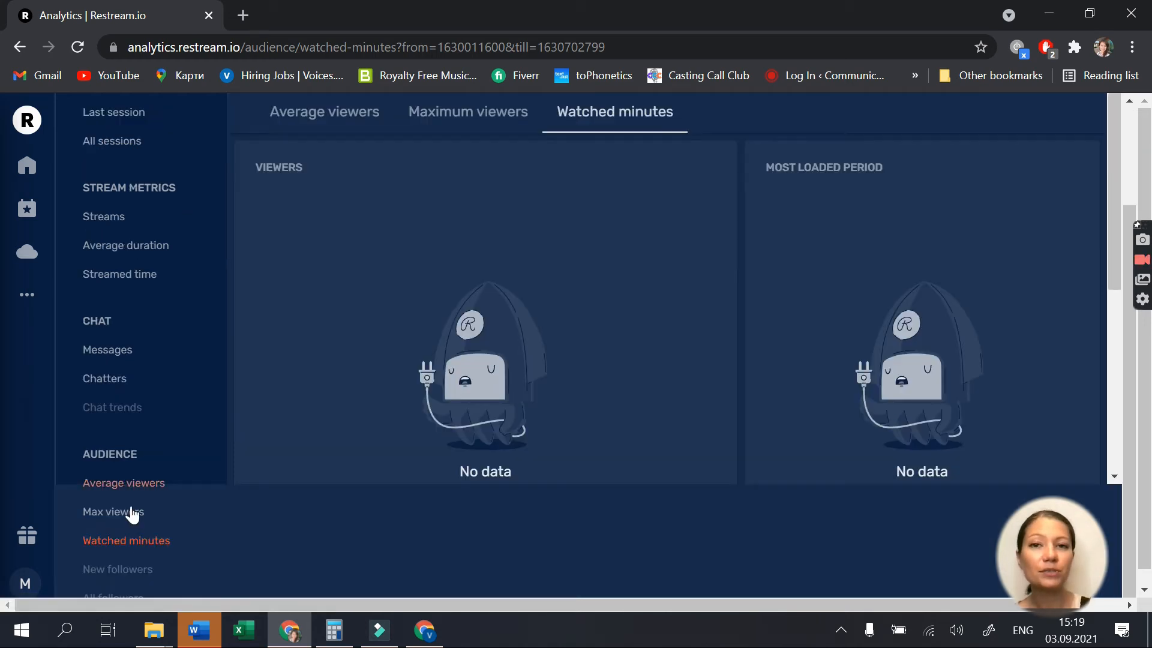
{"action": "scroll", "scroll_direction": "down", "scroll_amount": 3}
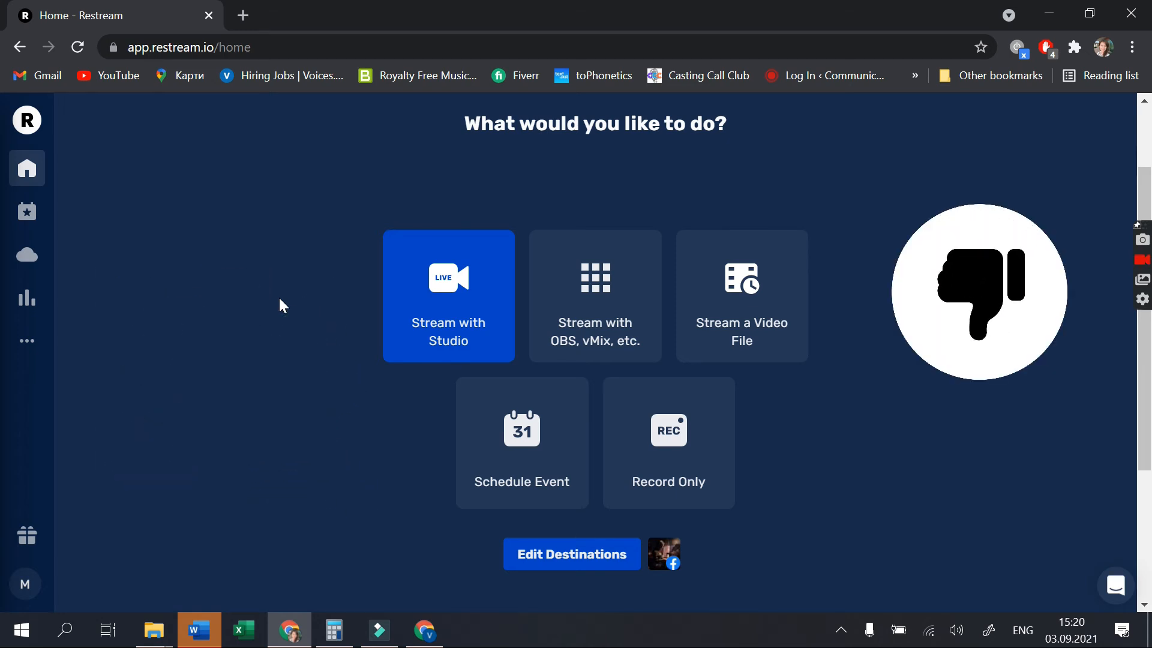
{"action": "mouse_move", "coordinate": [245, 16]}
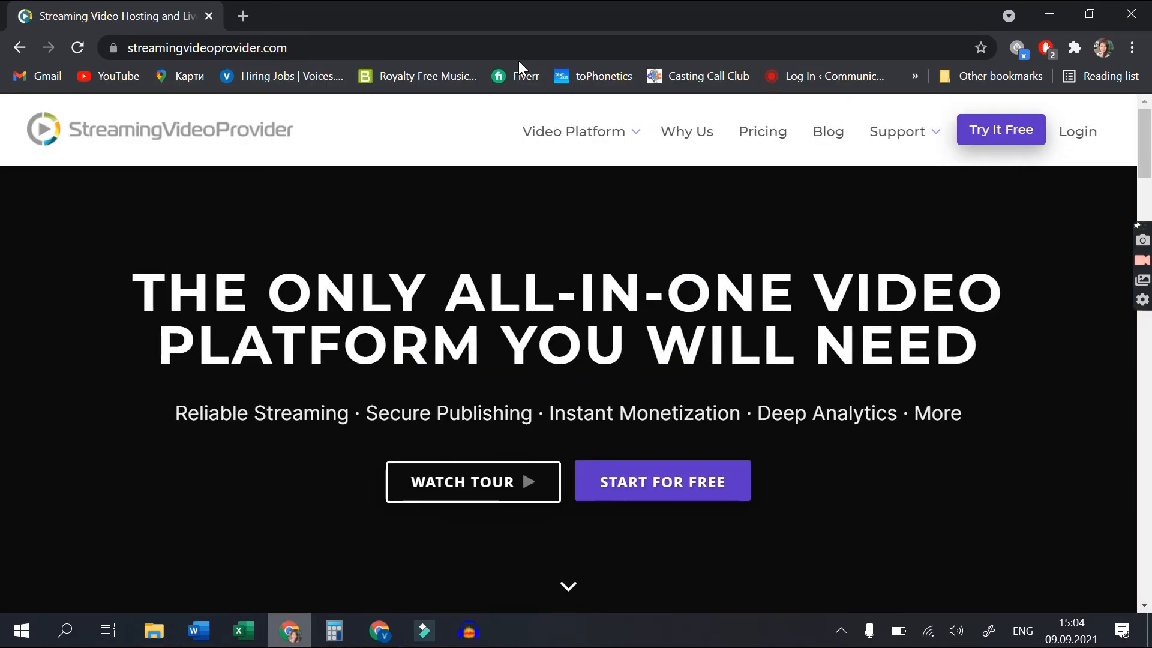
- Reach the Pay Per View Streaming page via the Video Platform menu on streamingvideoprovider.com
{"action": "left_click", "coordinate": [574, 132]}
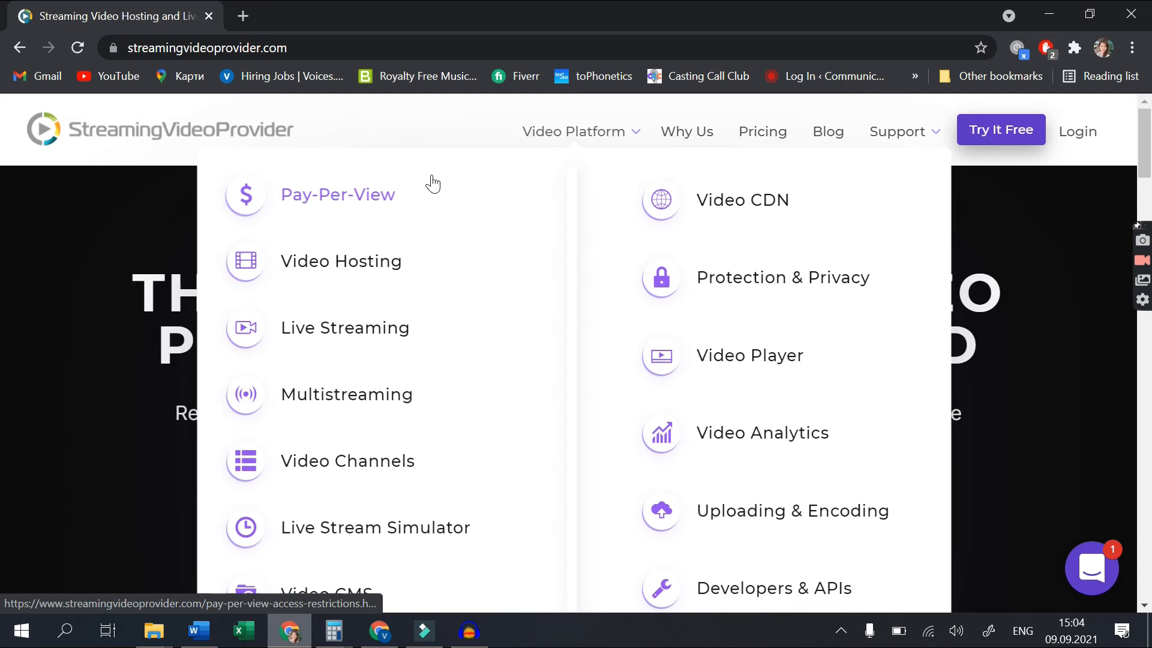
{"action": "left_click", "coordinate": [338, 194]}
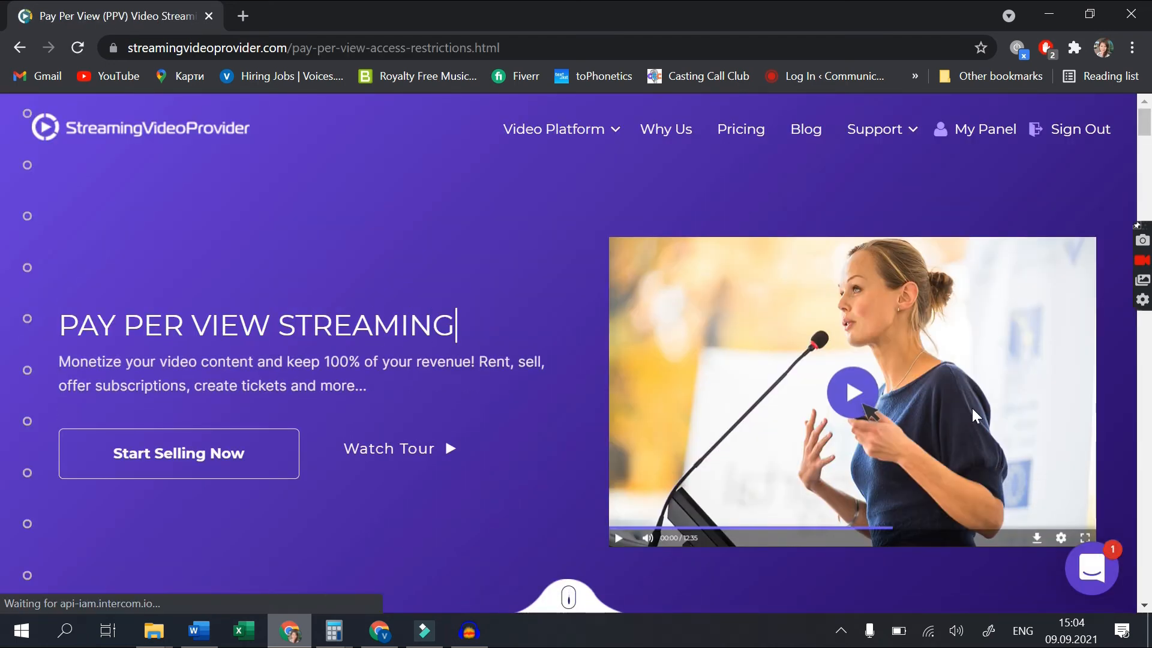
{"action": "scroll", "scroll_direction": "down", "scroll_amount": 3}
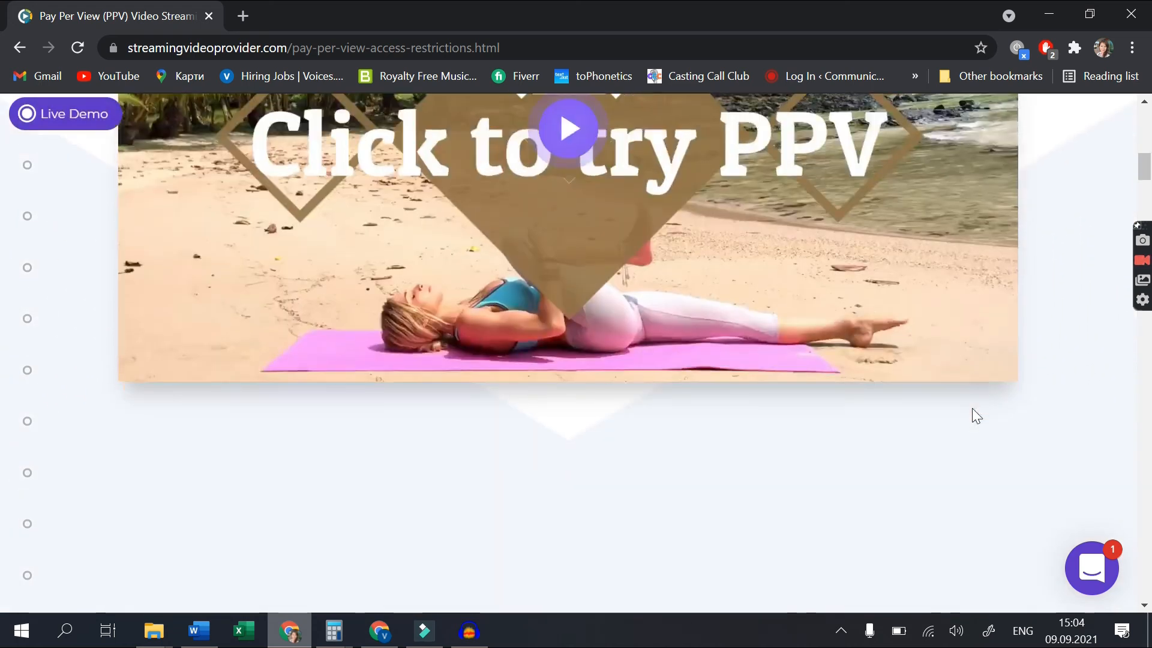
{"action": "scroll", "scroll_direction": "down", "scroll_amount": 3}
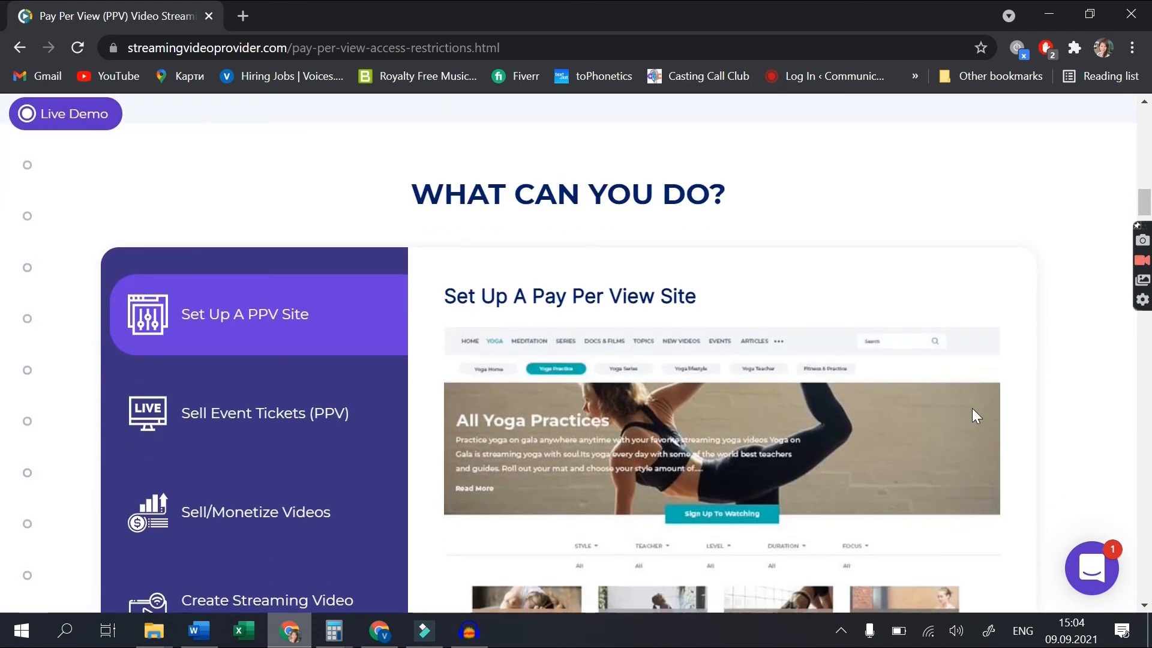
{"action": "scroll", "scroll_direction": "down", "scroll_amount": 3}
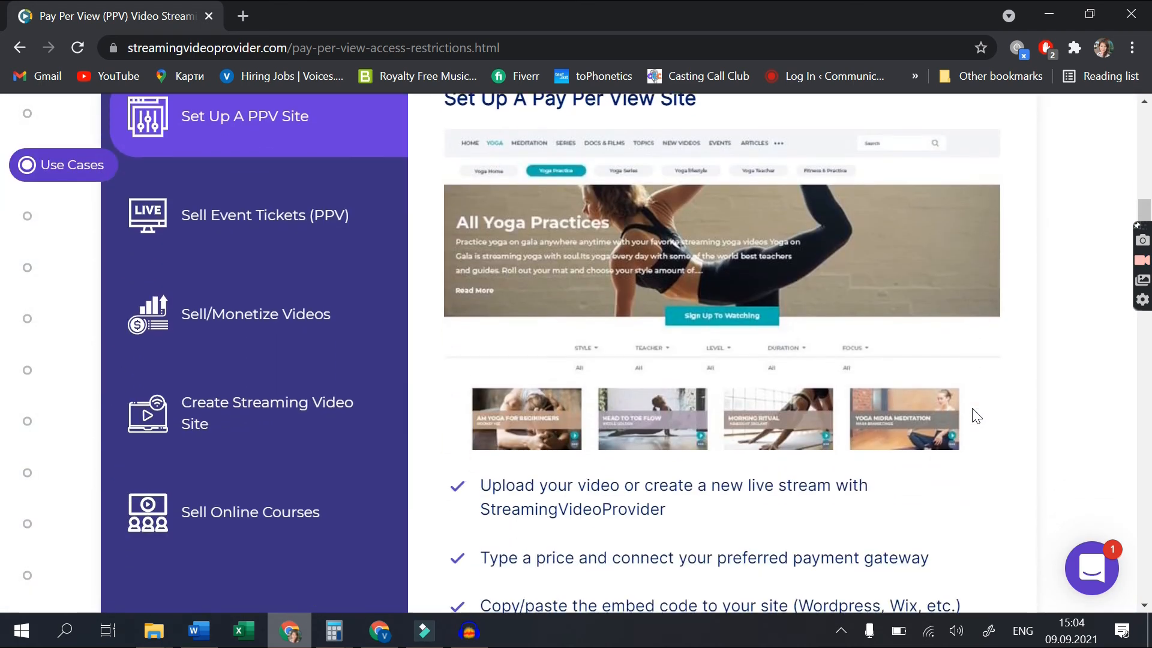
{"action": "scroll", "scroll_direction": "down", "scroll_amount": 3}
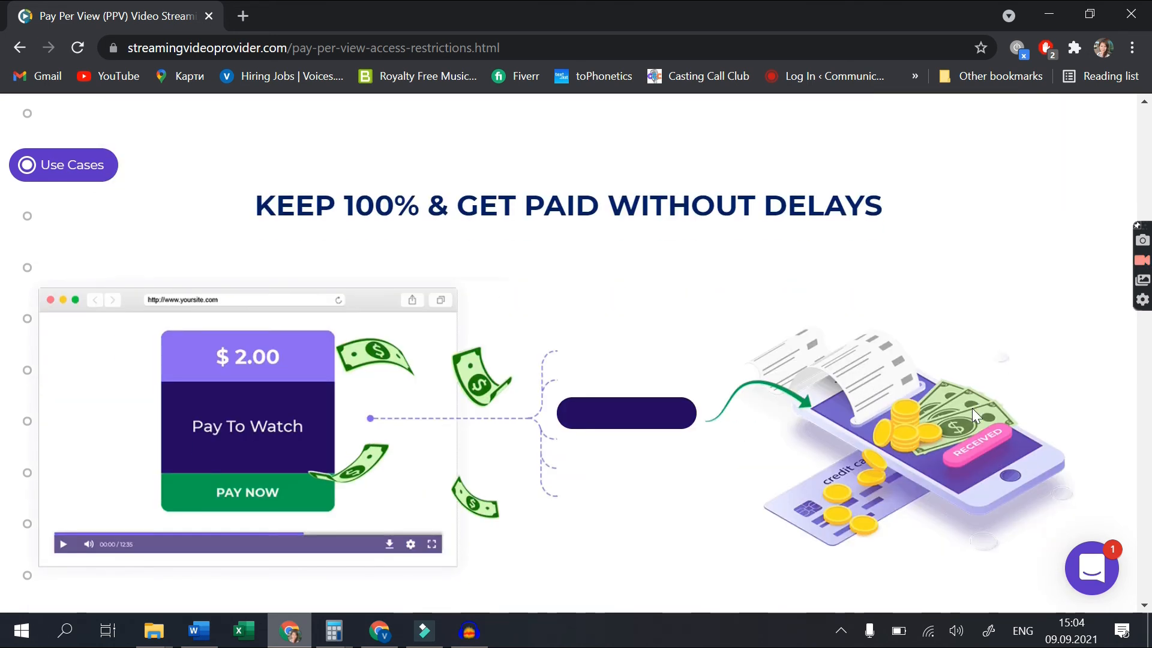
{"action": "scroll", "scroll_direction": "down", "scroll_amount": 3}
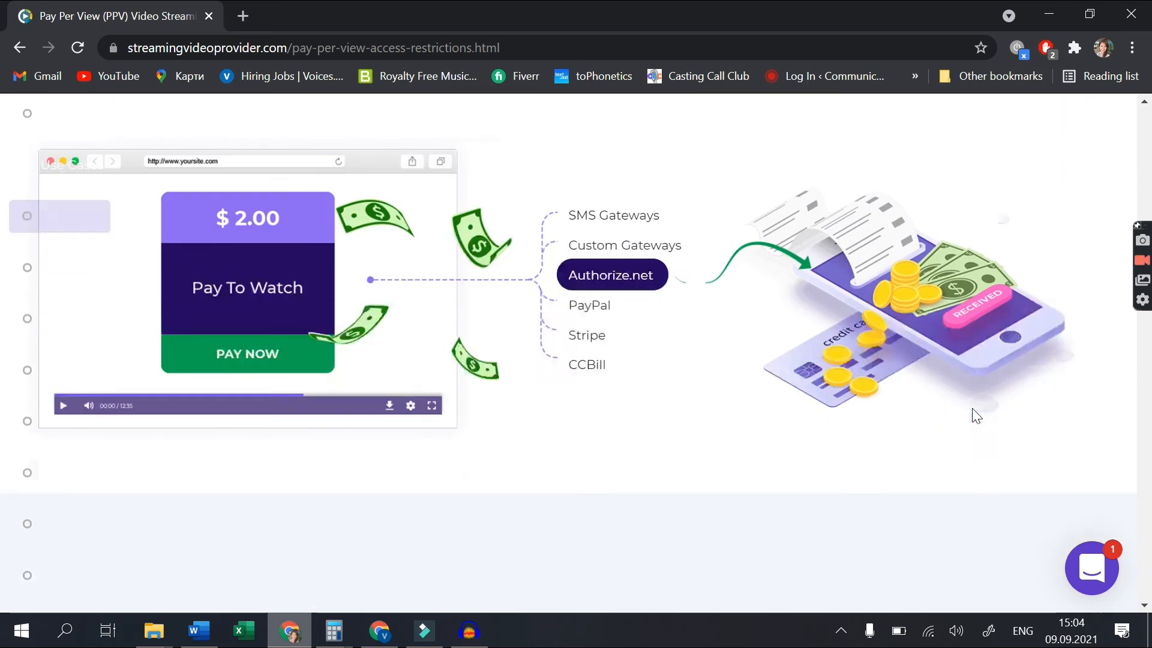
{"action": "scroll", "scroll_direction": "down", "scroll_amount": 3}
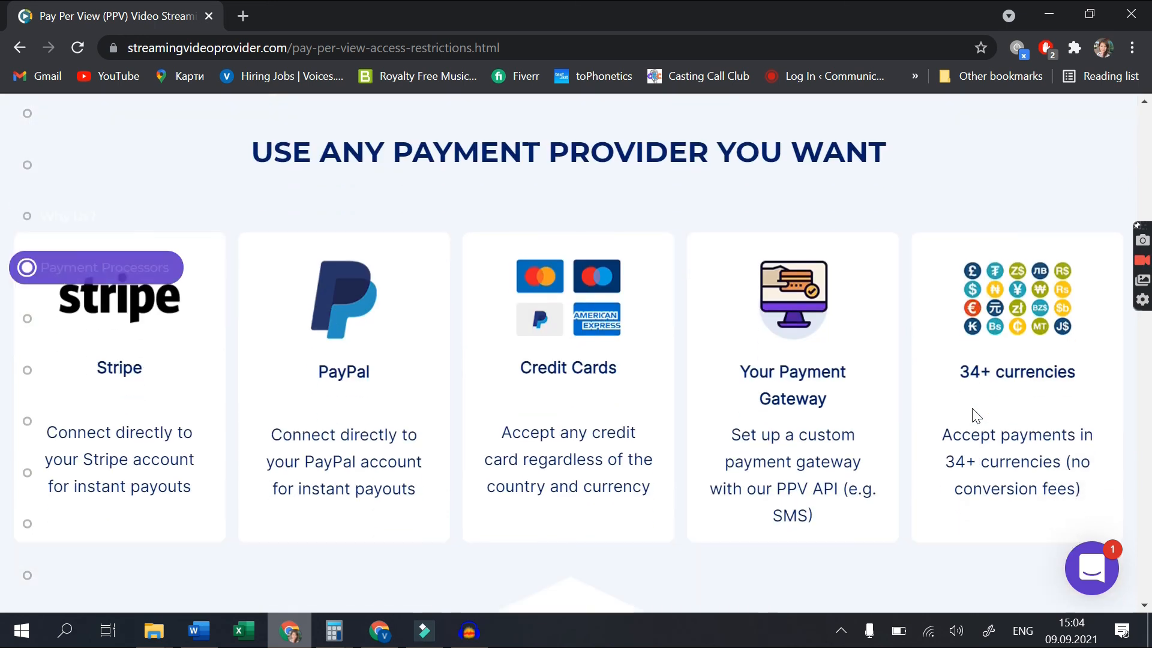
{"action": "scroll", "scroll_direction": "down", "scroll_amount": 3}
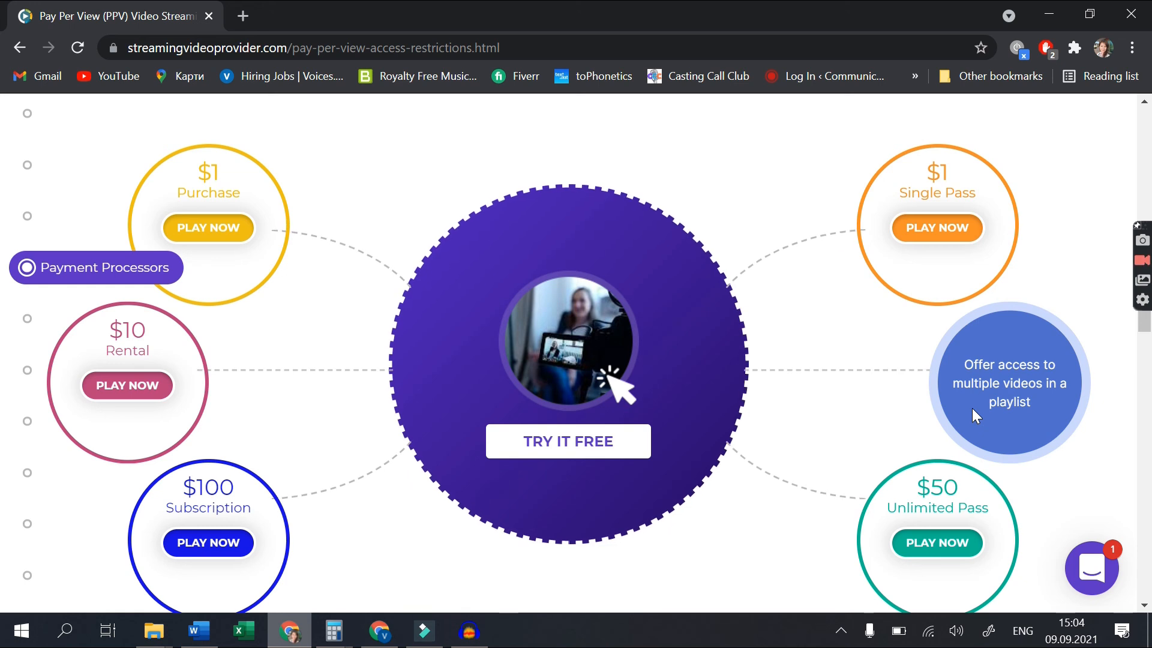
{"action": "scroll", "scroll_direction": "down", "scroll_amount": 3}
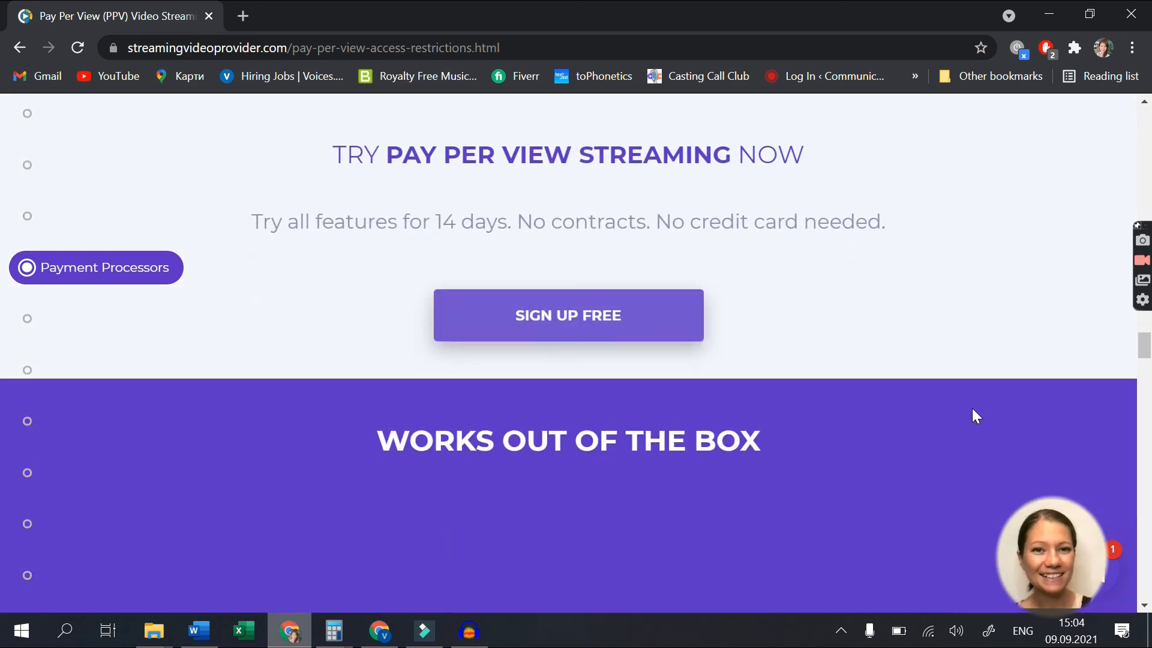